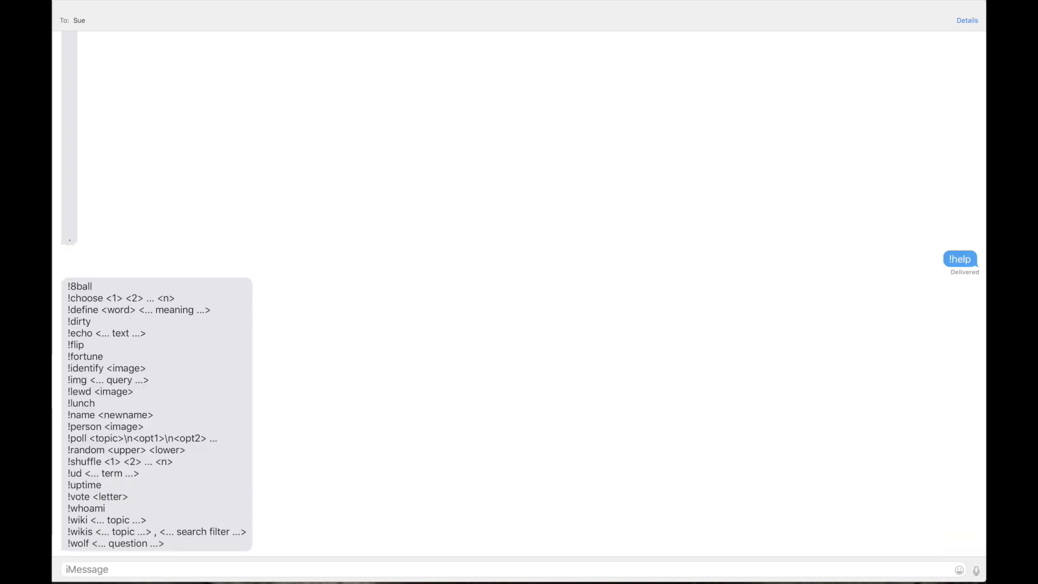
mouse_move(223, 413)
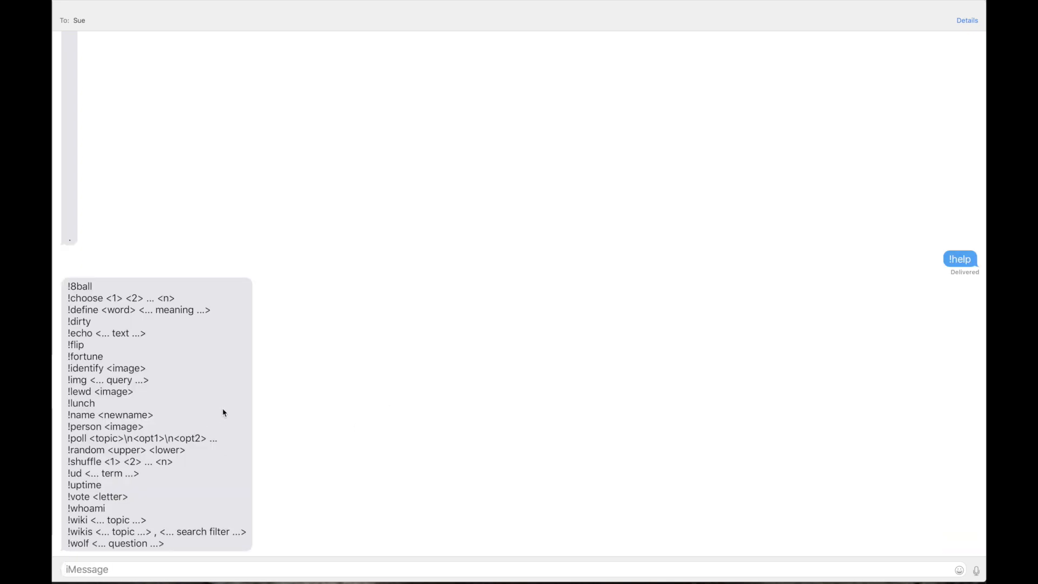
mouse_move(487, 182)
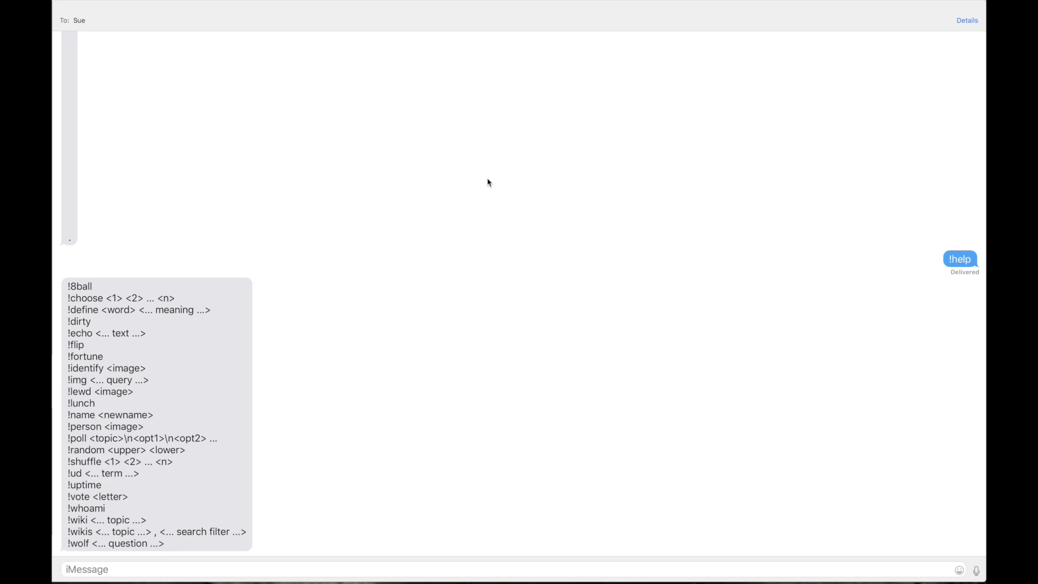
Send '!help 8ball', '!8ball will I die?' and '!choose a b c d' to Sue
text(!)
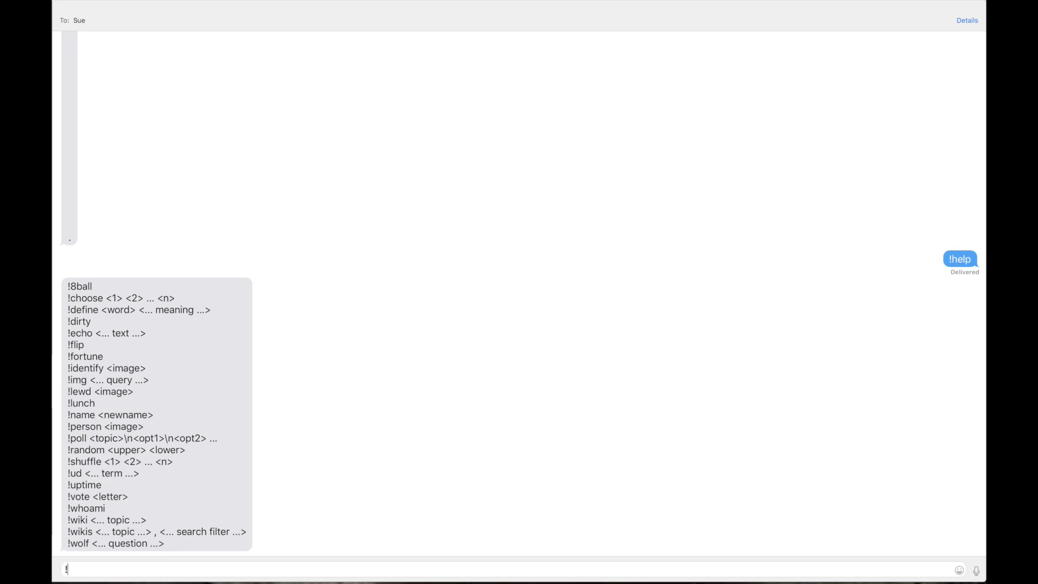
text(help)
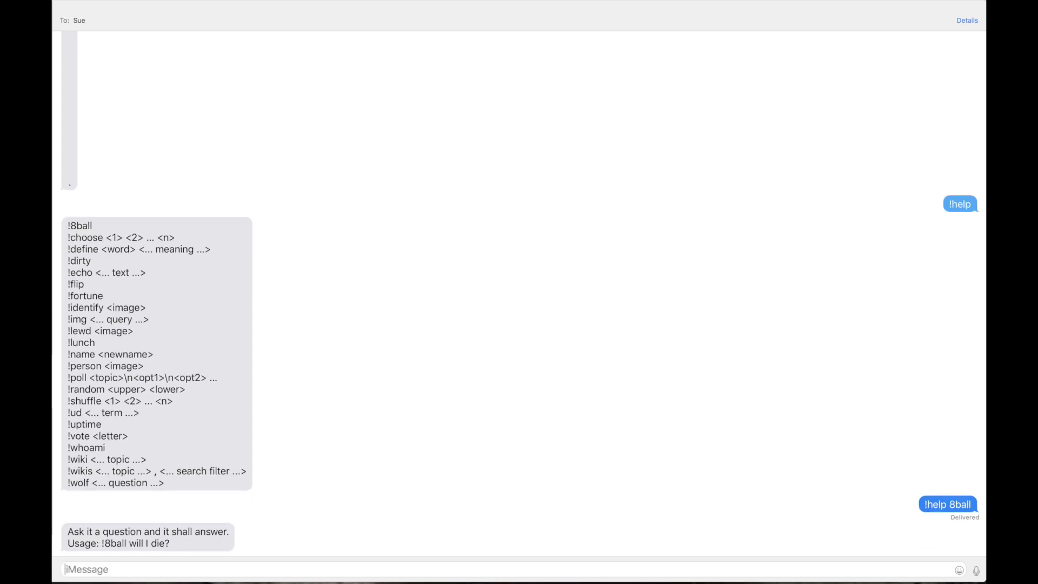
text(!)
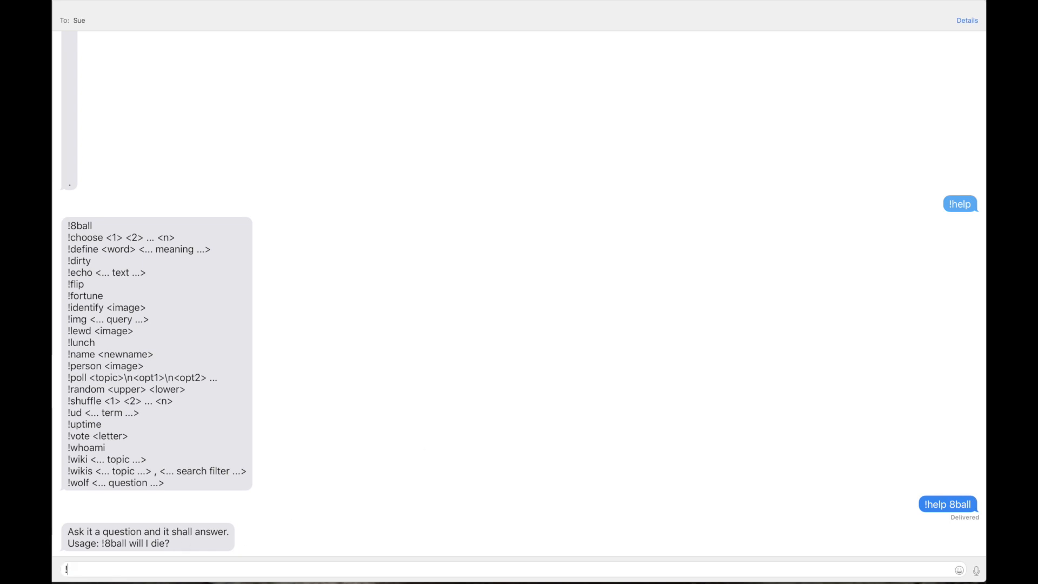
text(8ball will)
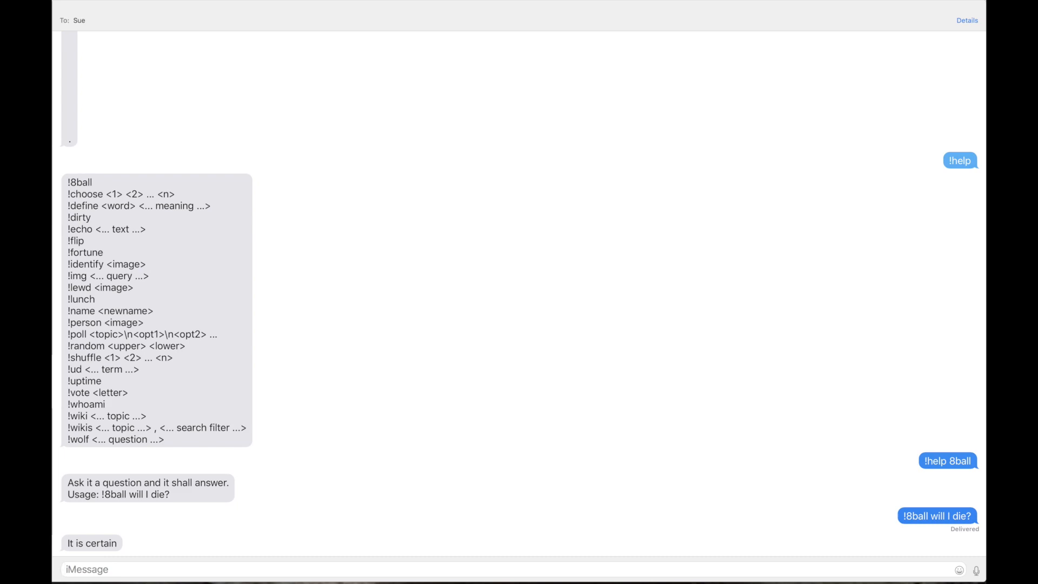
text(!choose)
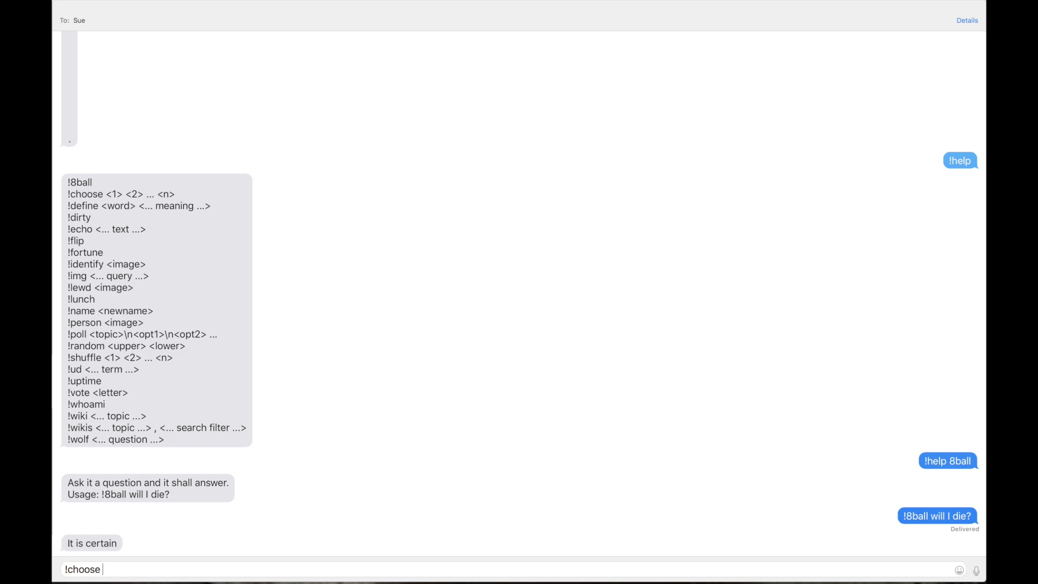
text(a b c d)
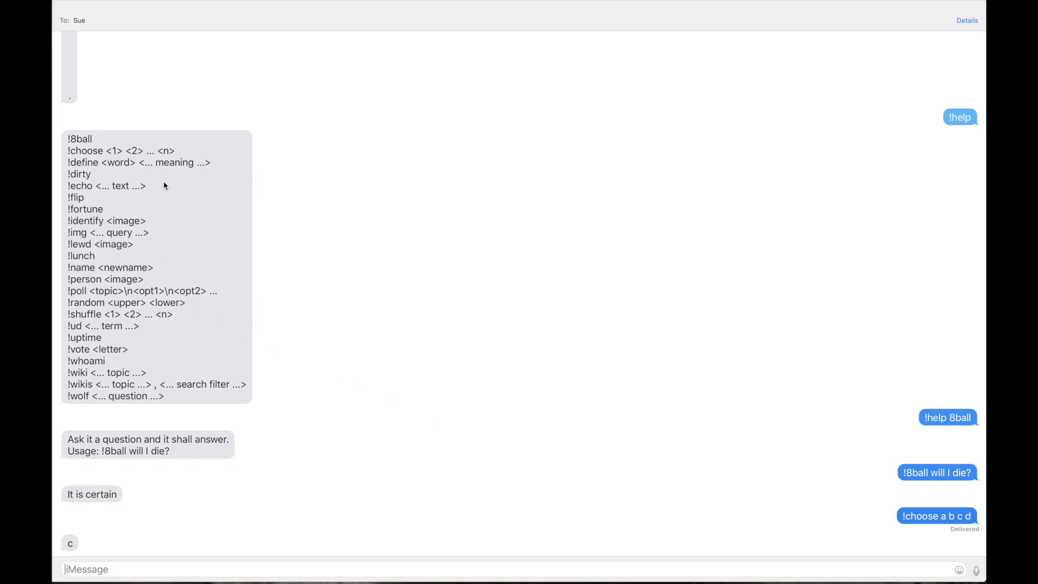
Send '!define options e f g h', '!options' and '!choose #options' to Sue
text(!)
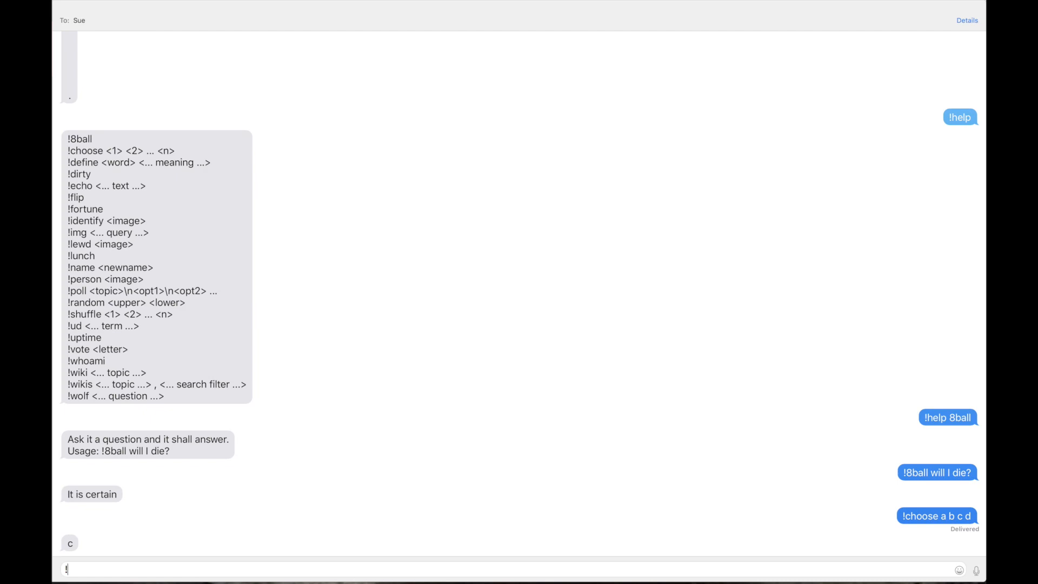
text(define options e f g)
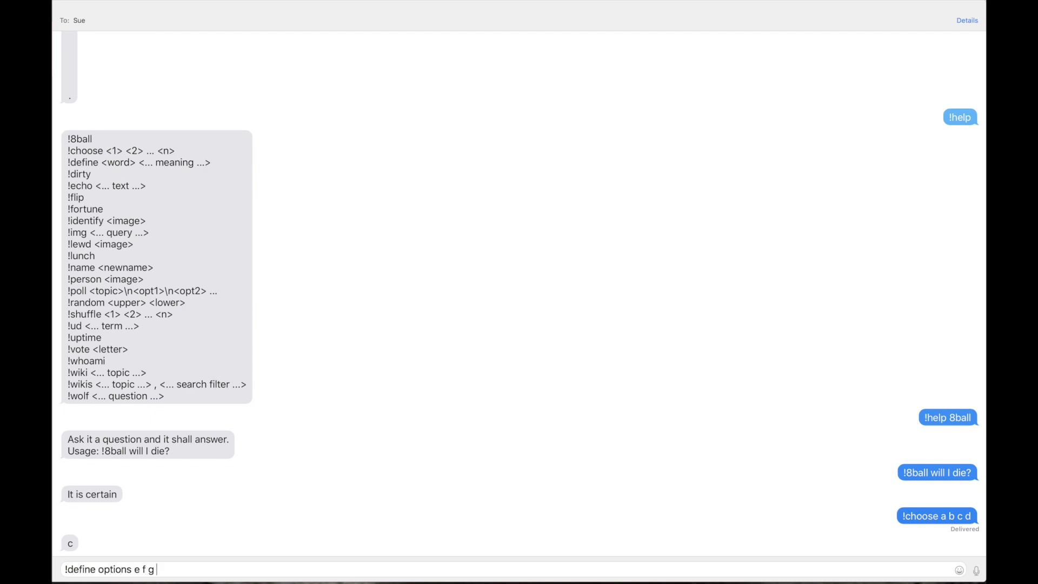
key(Return)
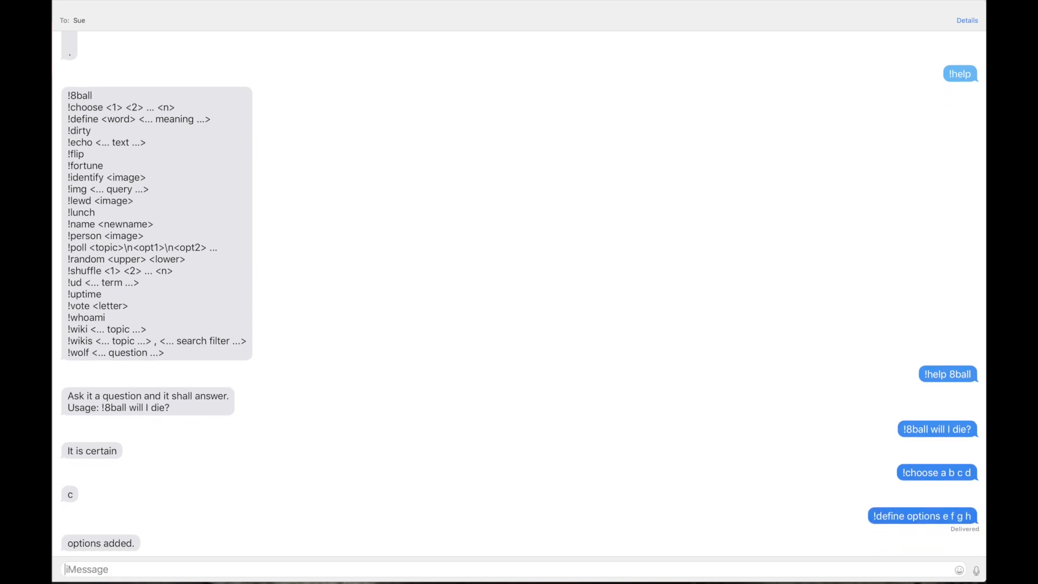
text(!options)
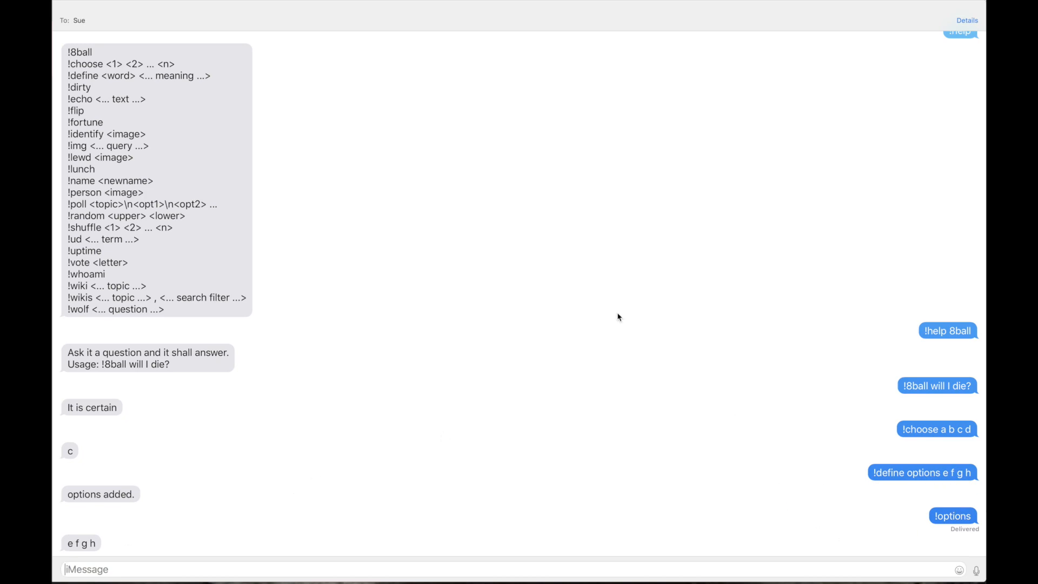
text(!choose #)
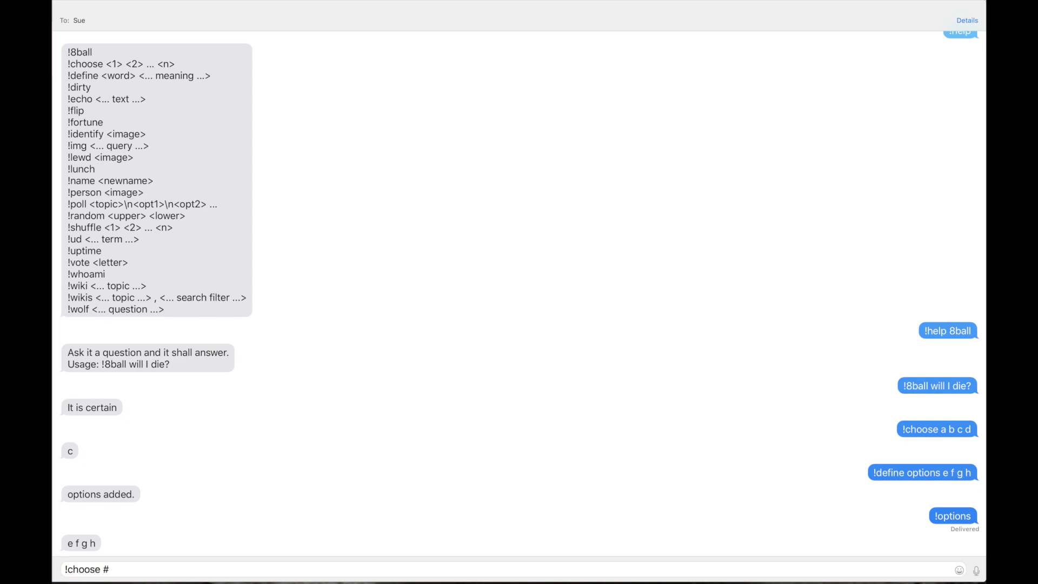
text(options)
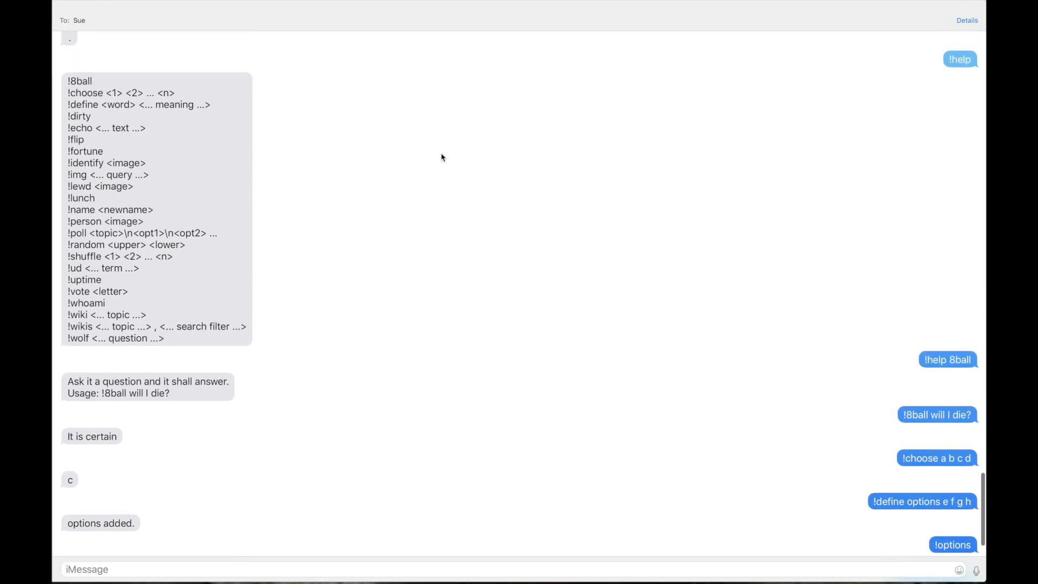
Send '!dirty', '!echo !choose #options' and '!help', then view the replies
text(!d)
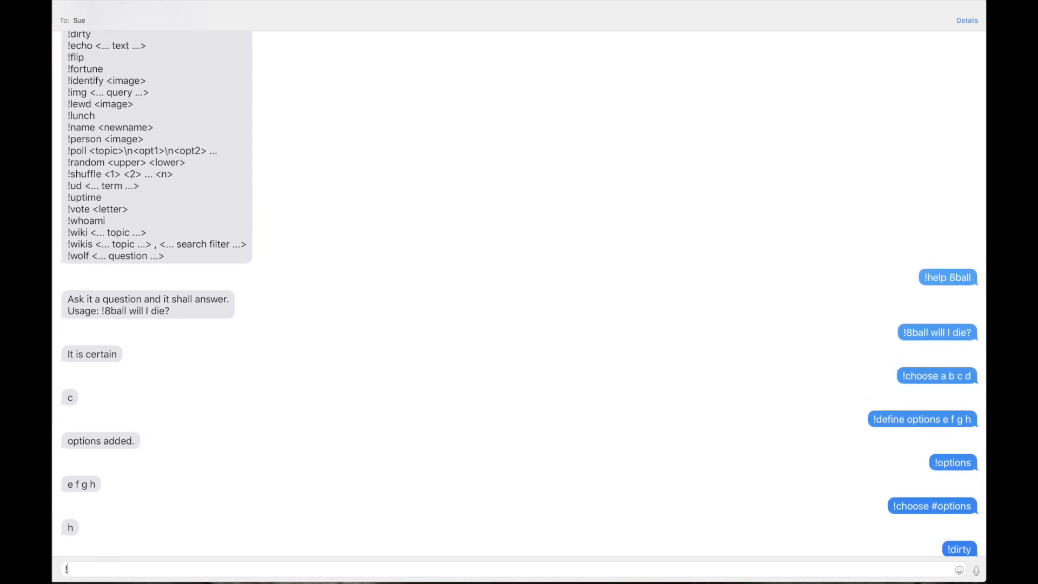
text(echo)
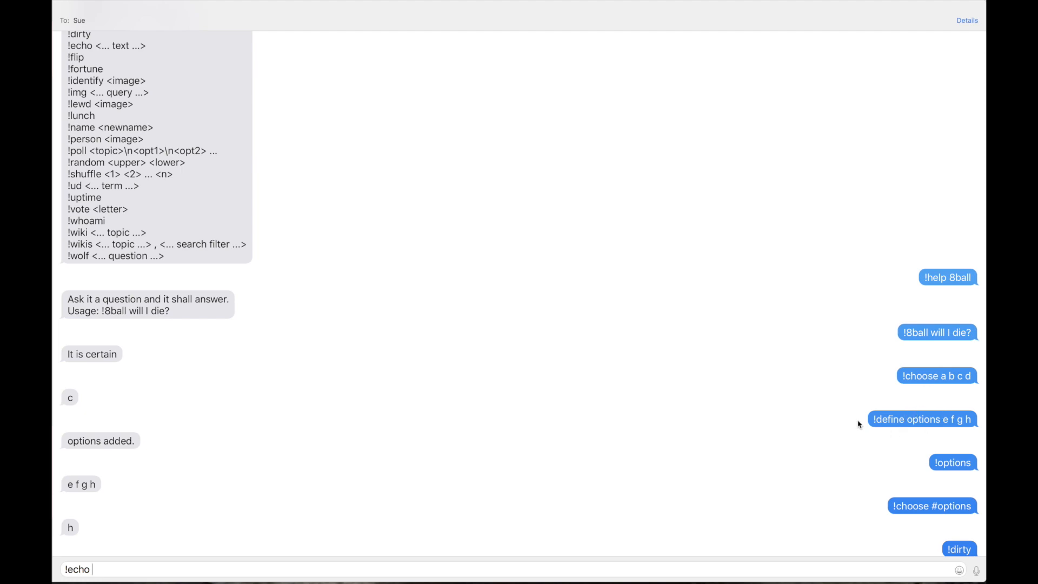
mouse_move(866, 448)
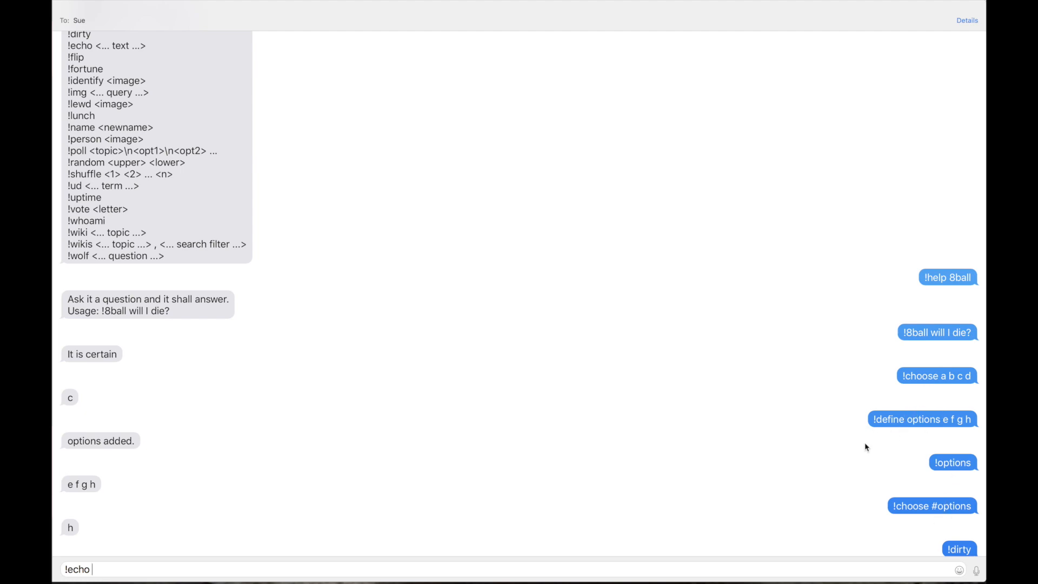
text(!choose)
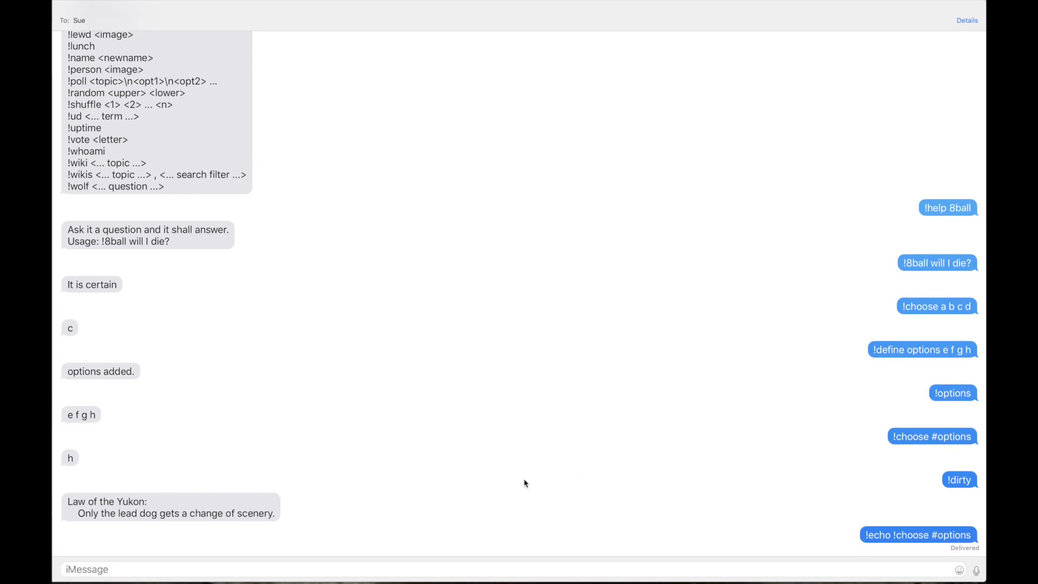
scroll(down, 3)
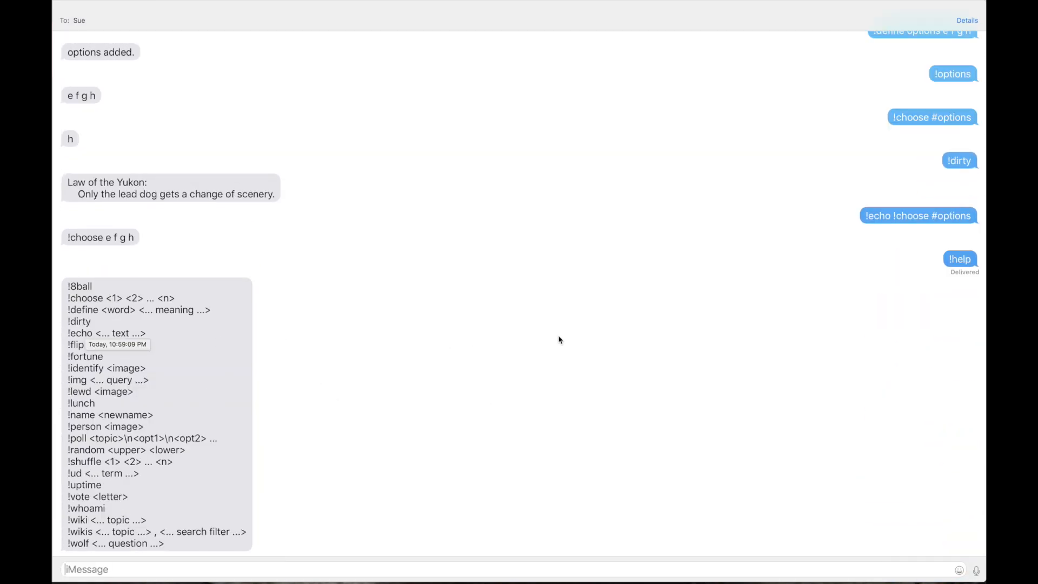
Send '!flip', '!fortune' and '!img flower' and view the coin, fortune and image replies
text(!flip)
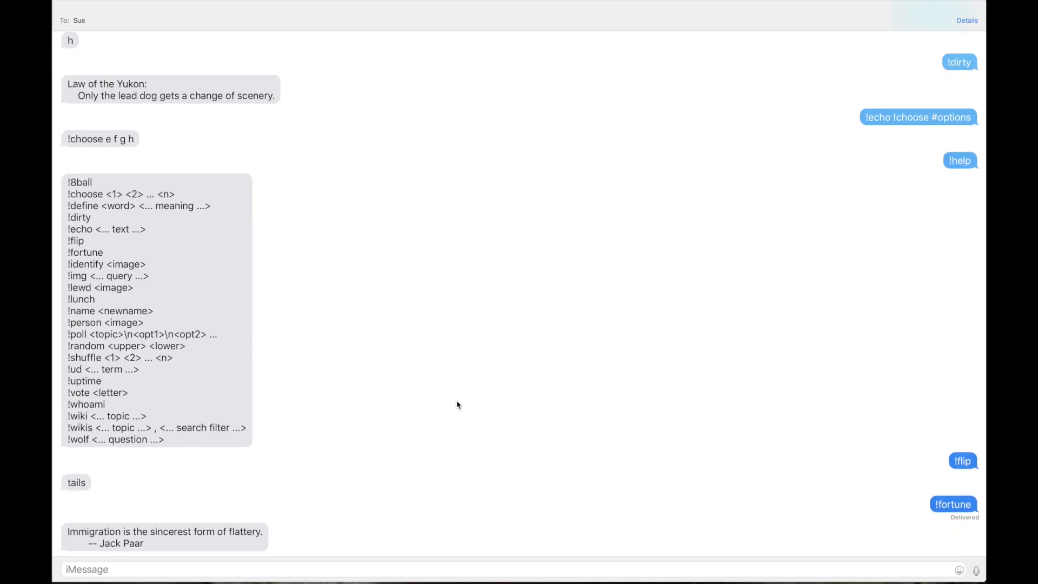
text(!i)
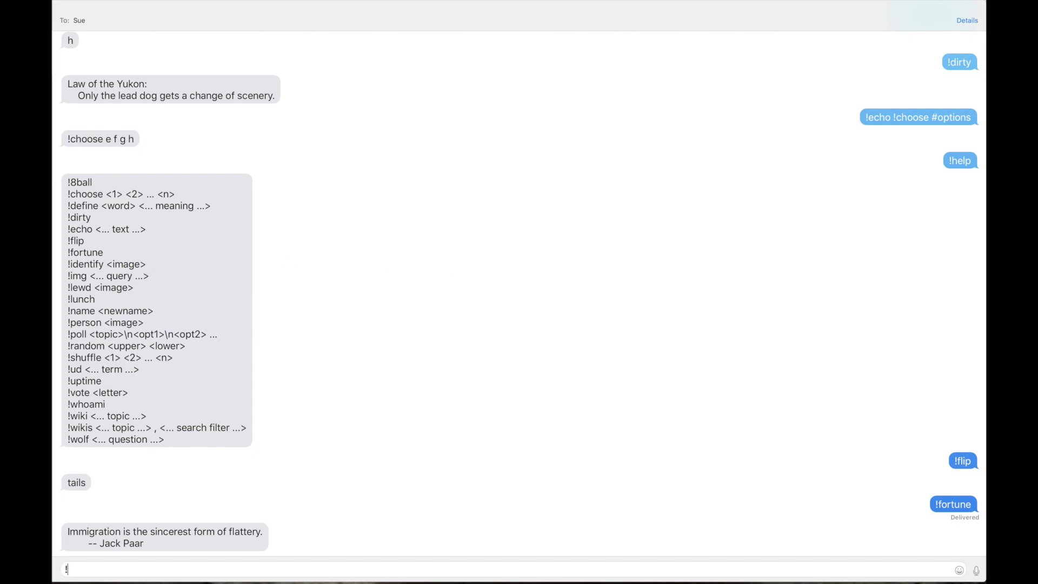
text(img flower)
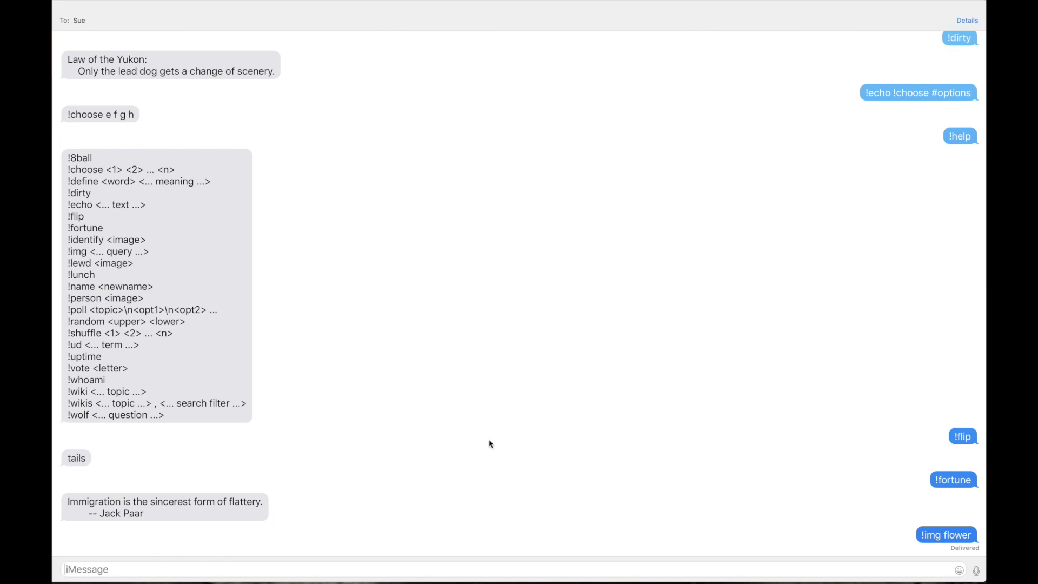
mouse_move(401, 307)
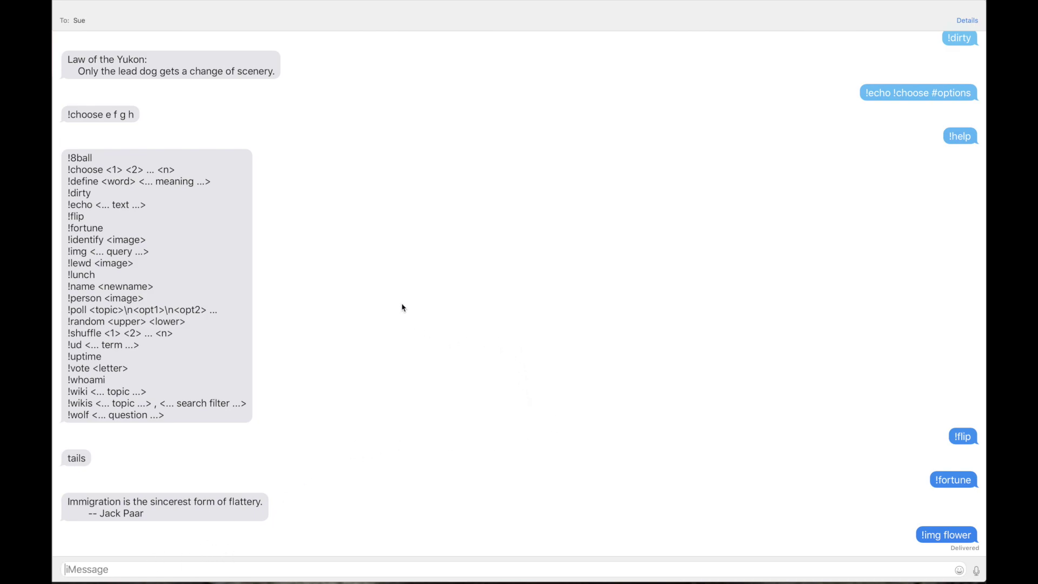
scroll(down, 3)
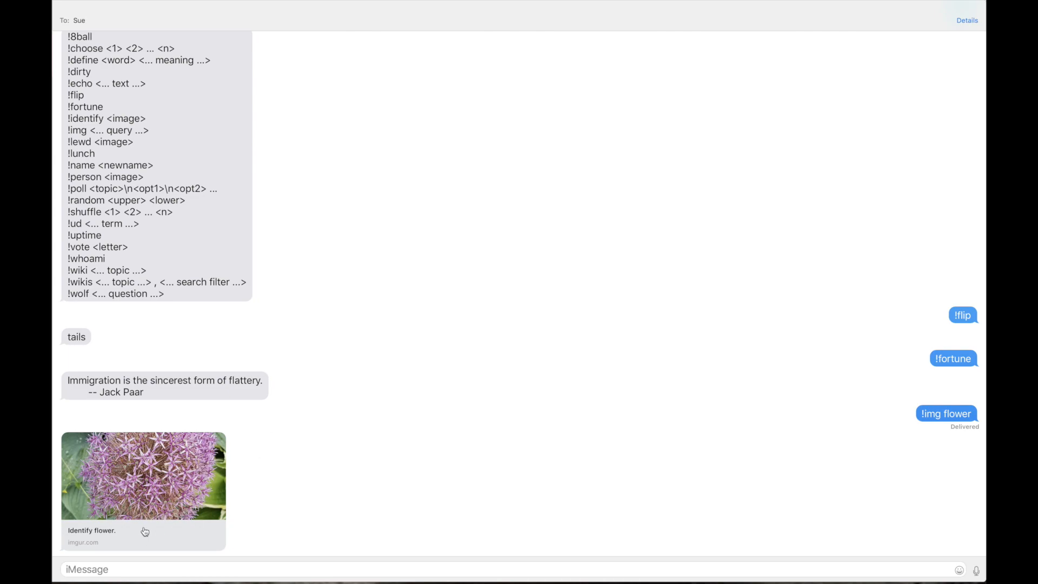
text(!)
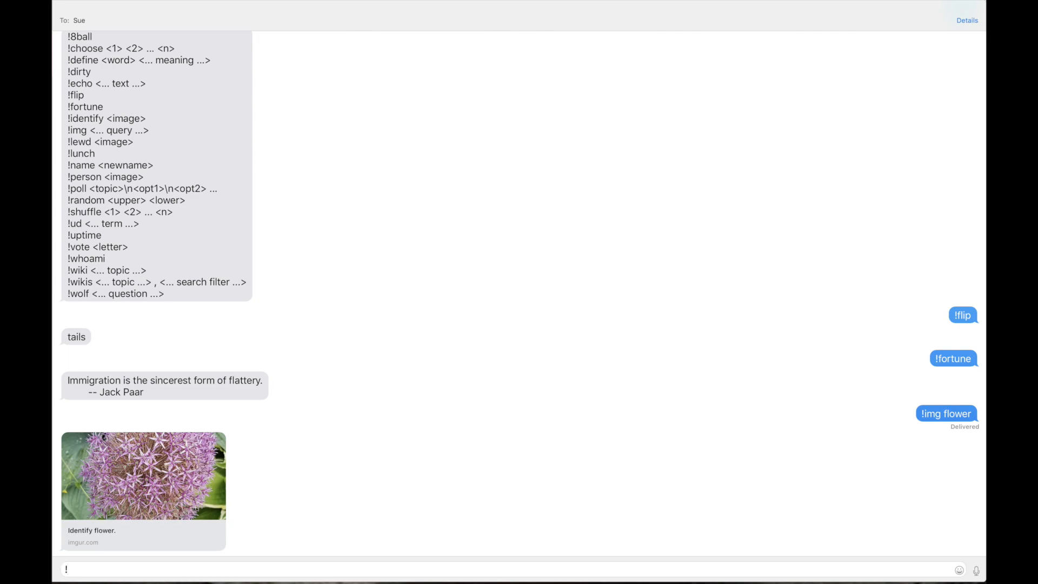
mouse_move(458, 230)
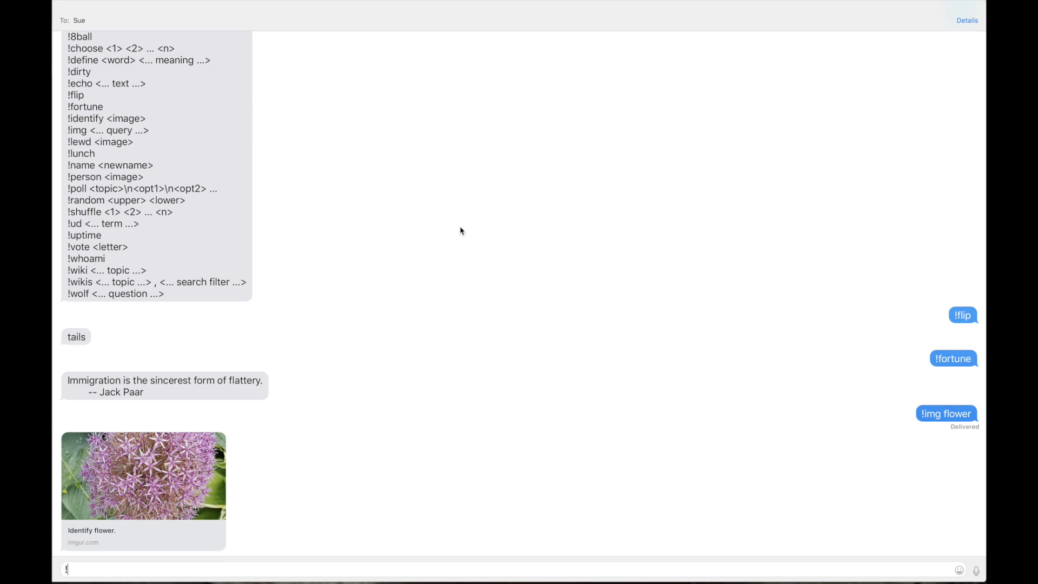
mouse_move(394, 159)
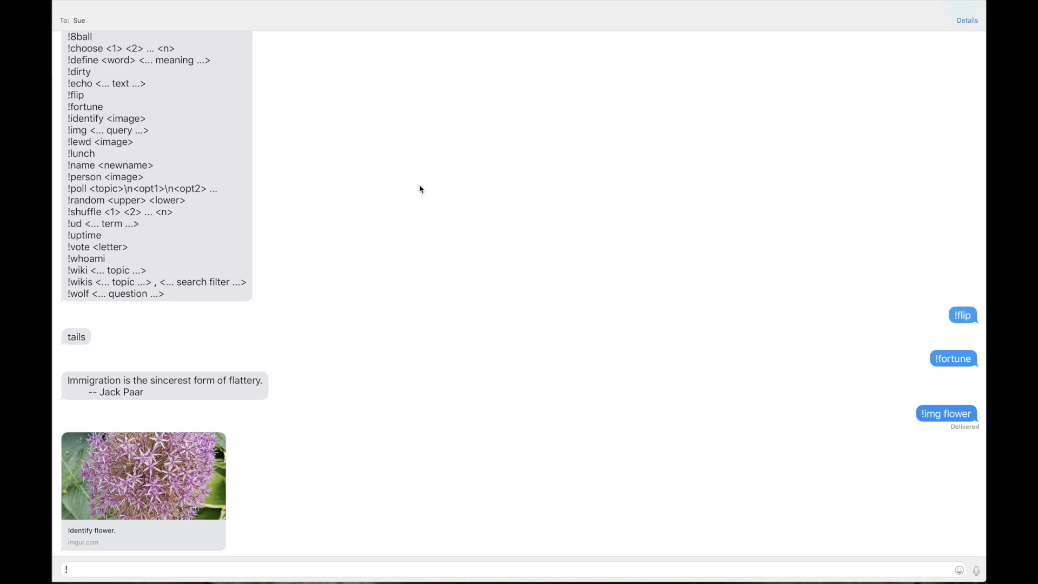
Send '!lunch' and '!lunchplaces', then start defining dinnerplaces from #lunchplaces
text(po)
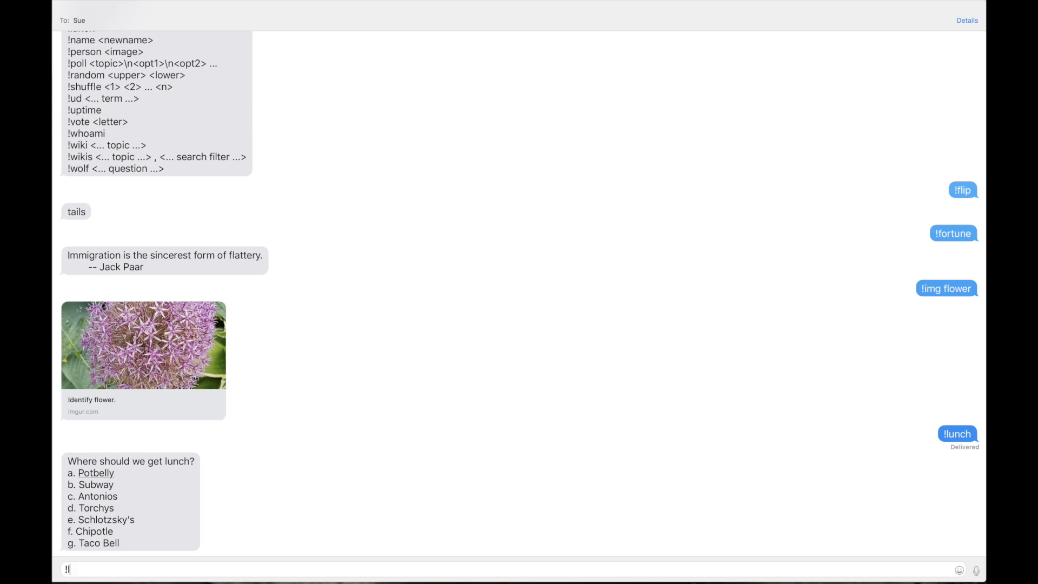
text(lunchplaces)
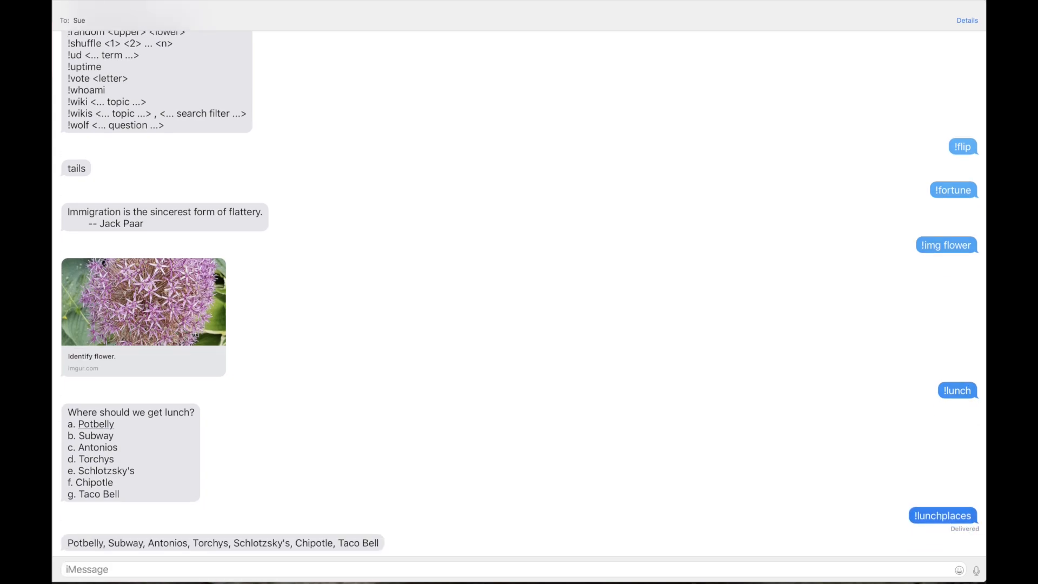
text(!)
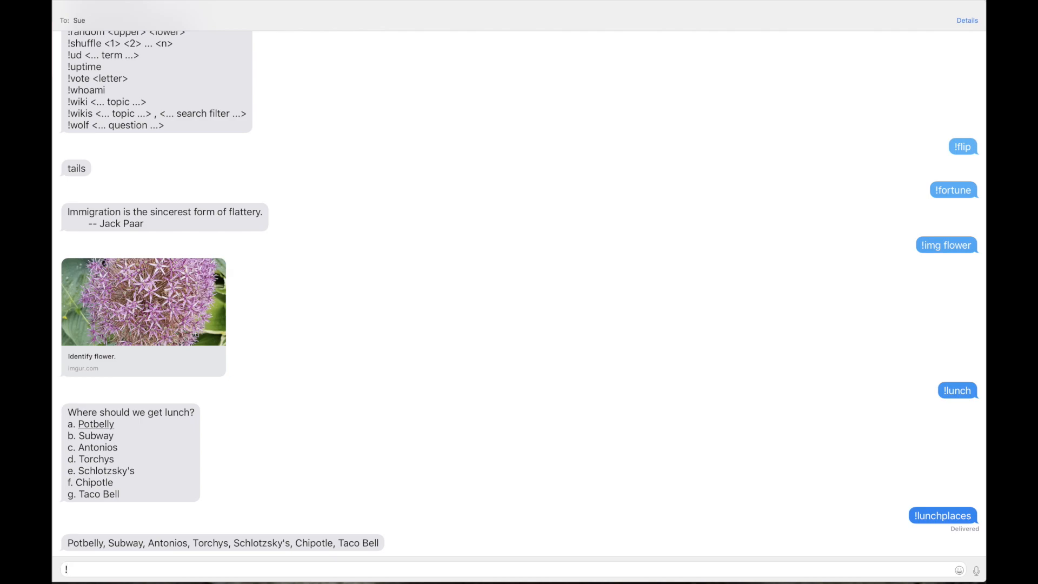
mouse_move(397, 386)
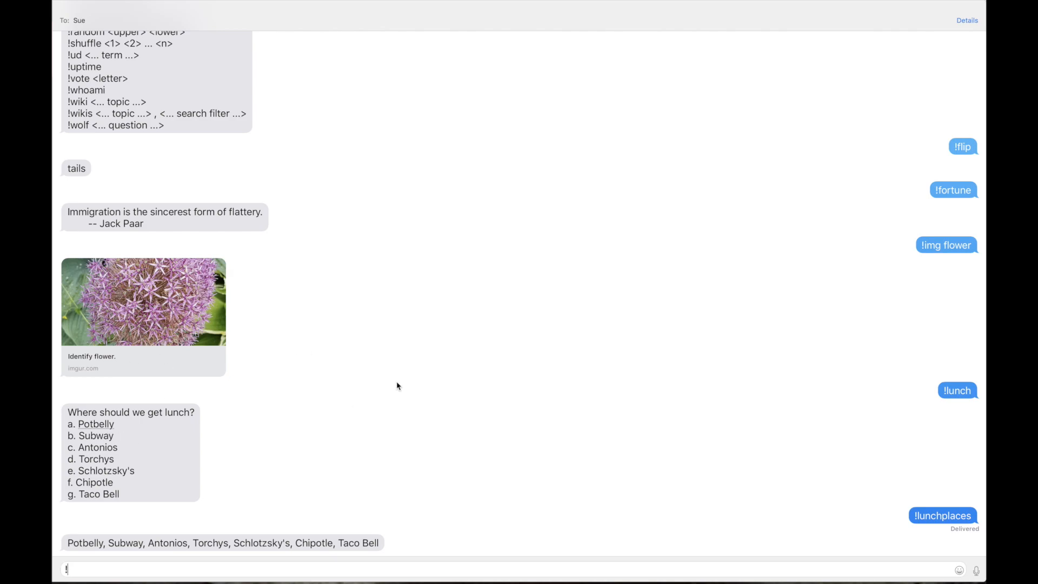
text(define dinnerp)
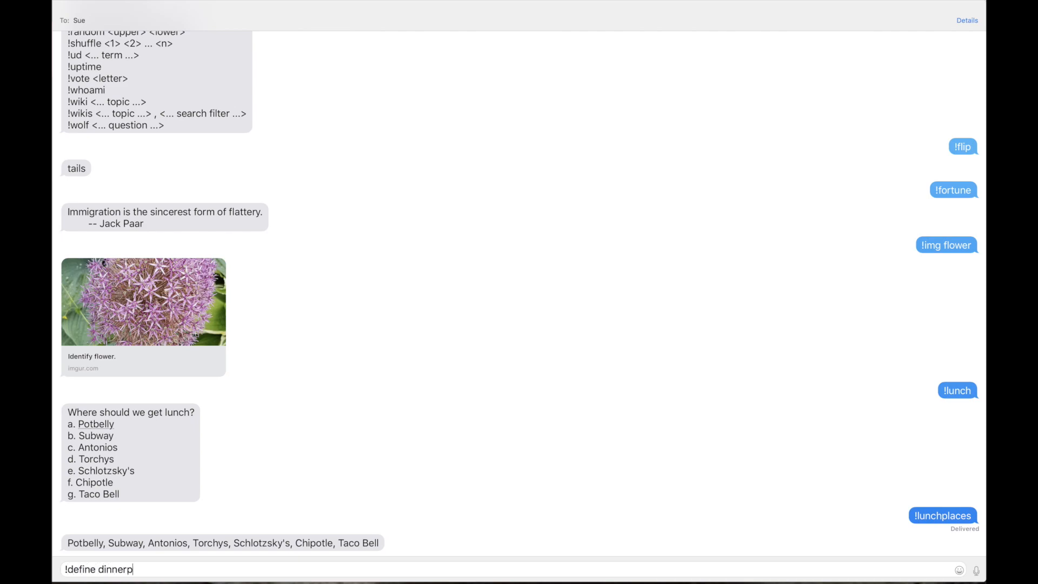
text(laces)
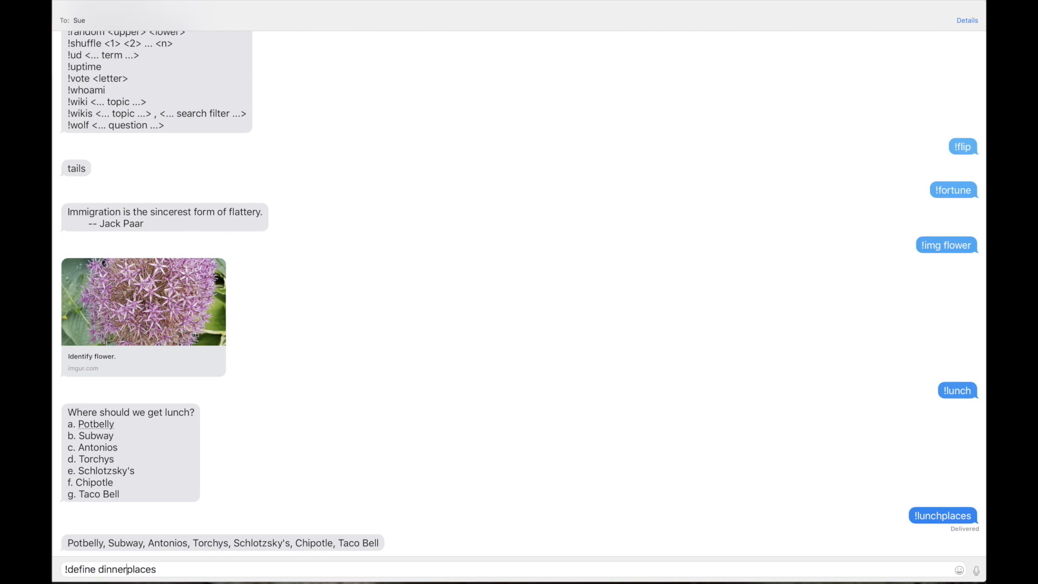
text(#lunchplaces ,)
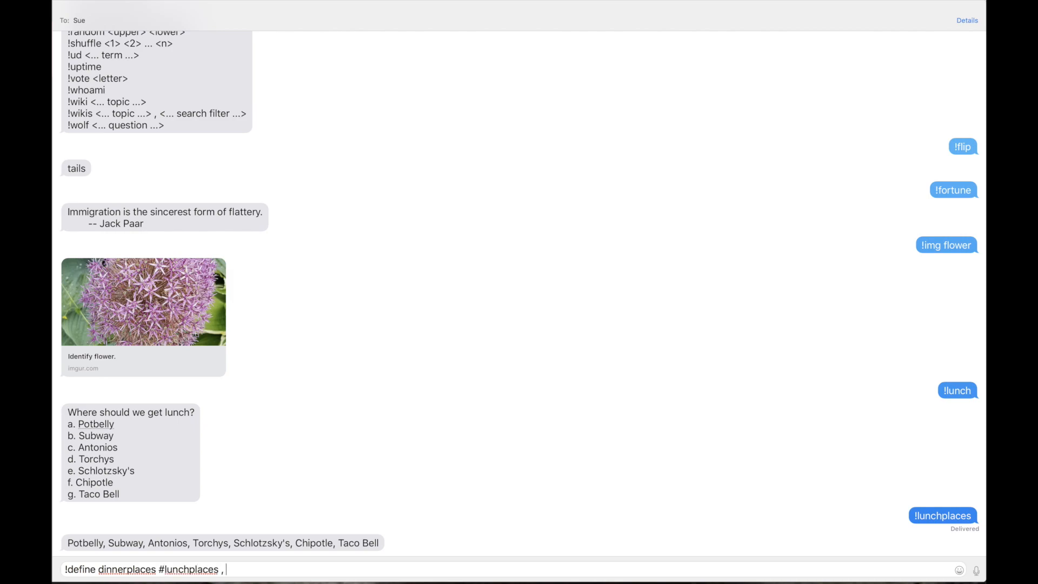
Finish defining dinnerplaces with Pizza Hut and send '!poll Dinner? #dinnerplaces'
text(D)
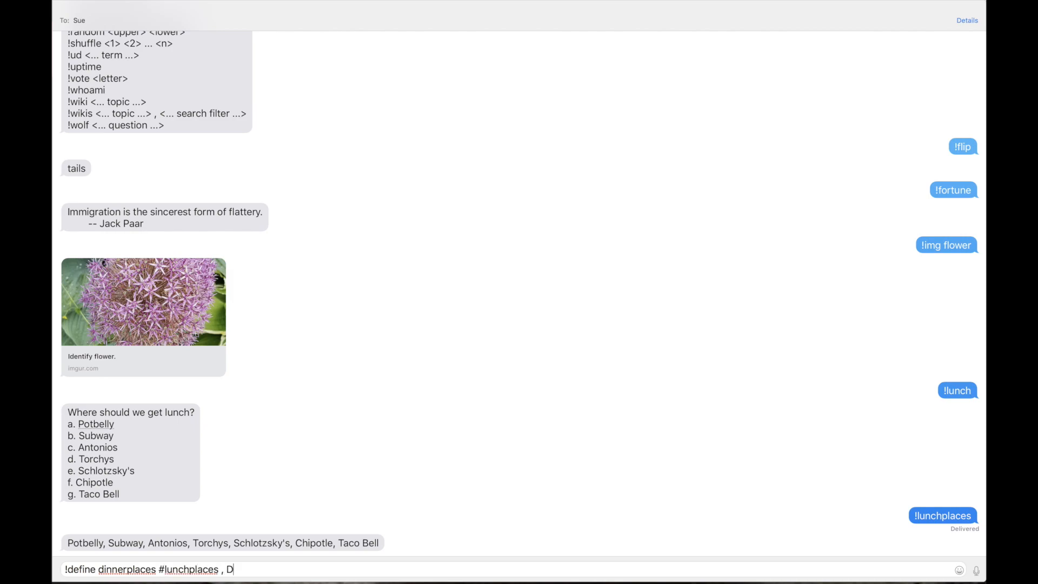
text(Pizza)
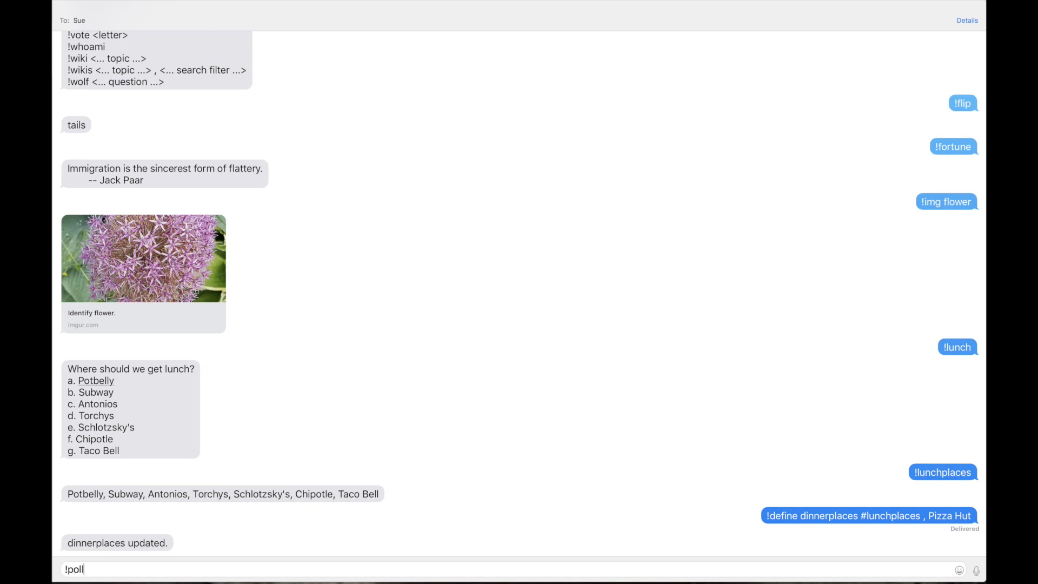
text(Dinner? #)
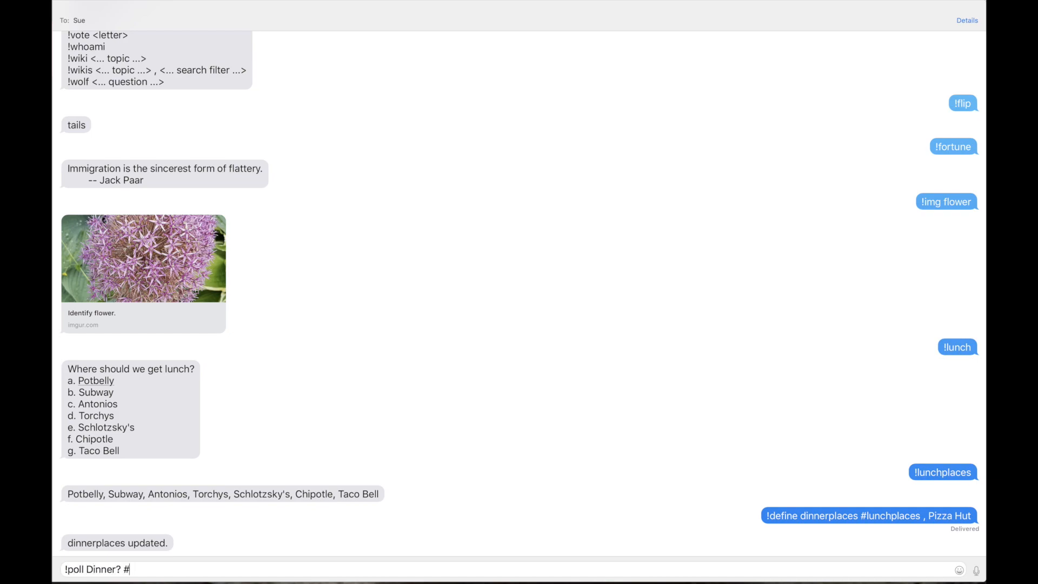
text(dinnerplaces)
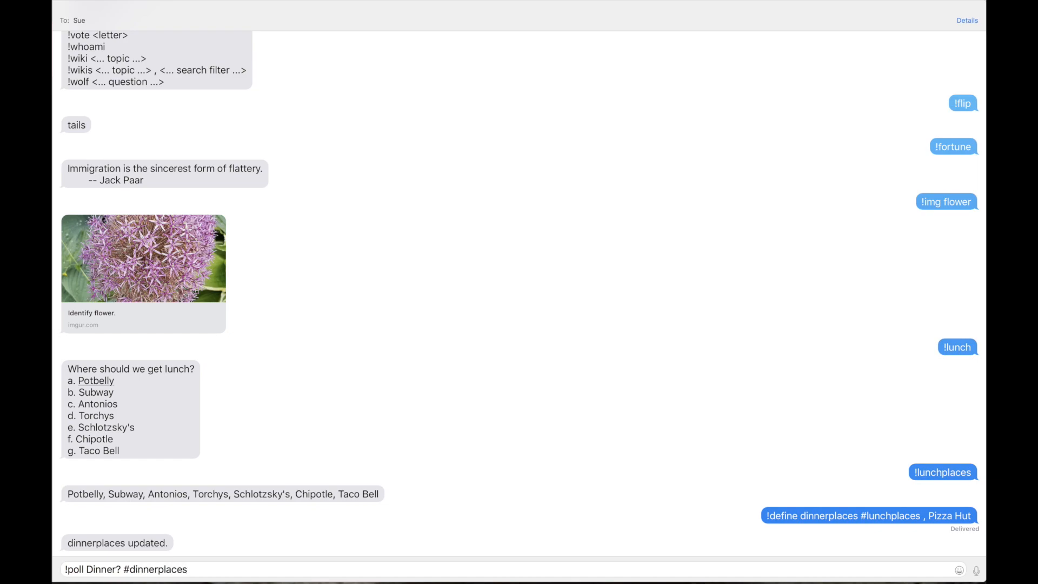
key(Return)
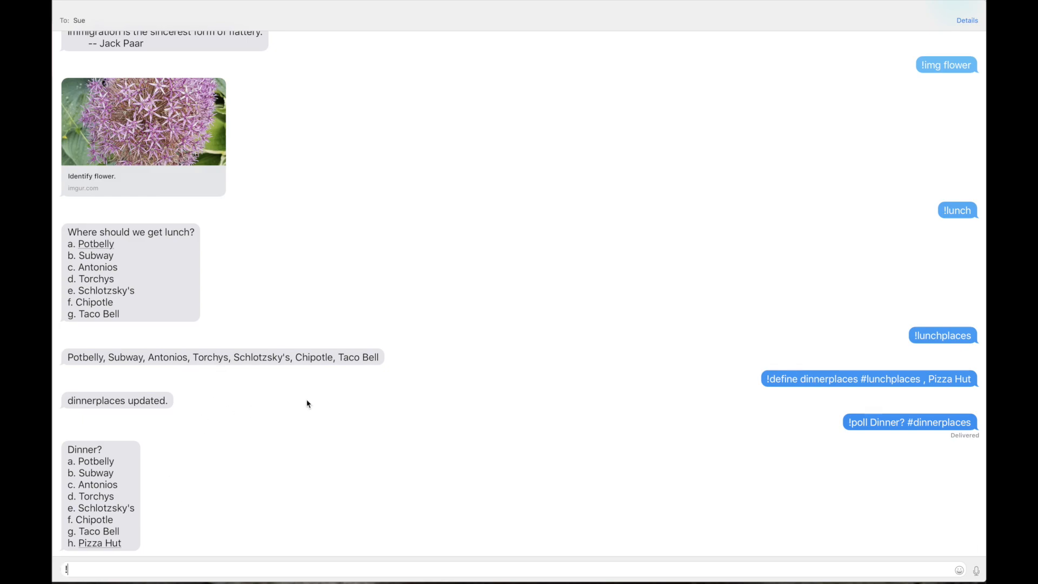
Send '!vote d' and '!vote e' to the Dinner poll, then '!help'
text(vote)
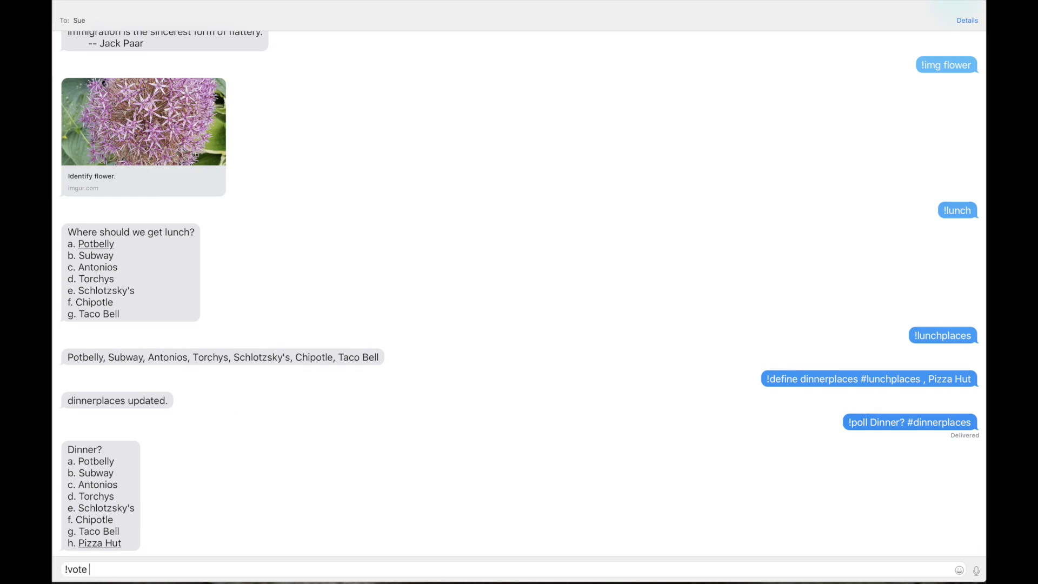
text(d)
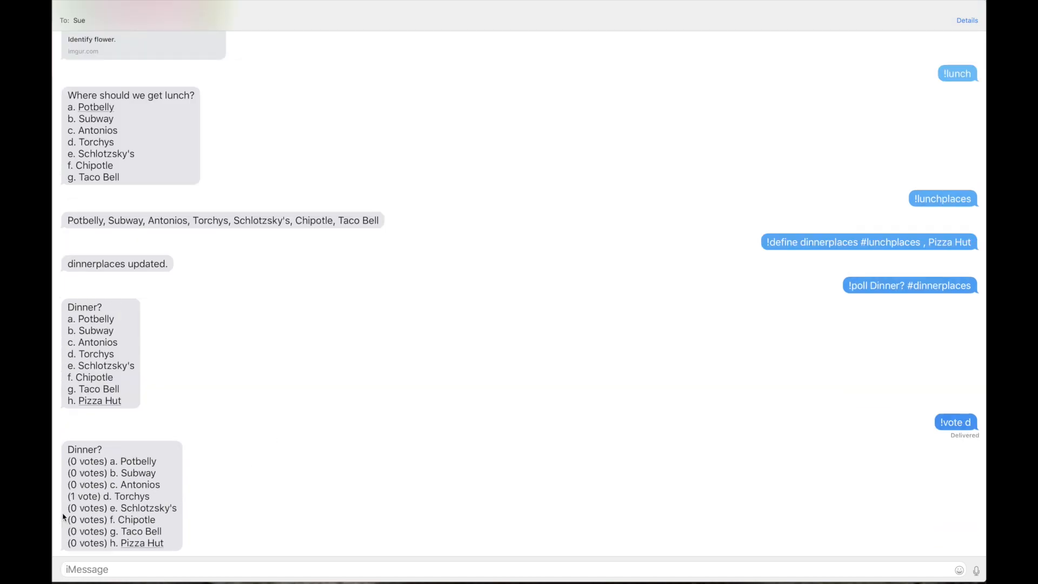
text(!vote)
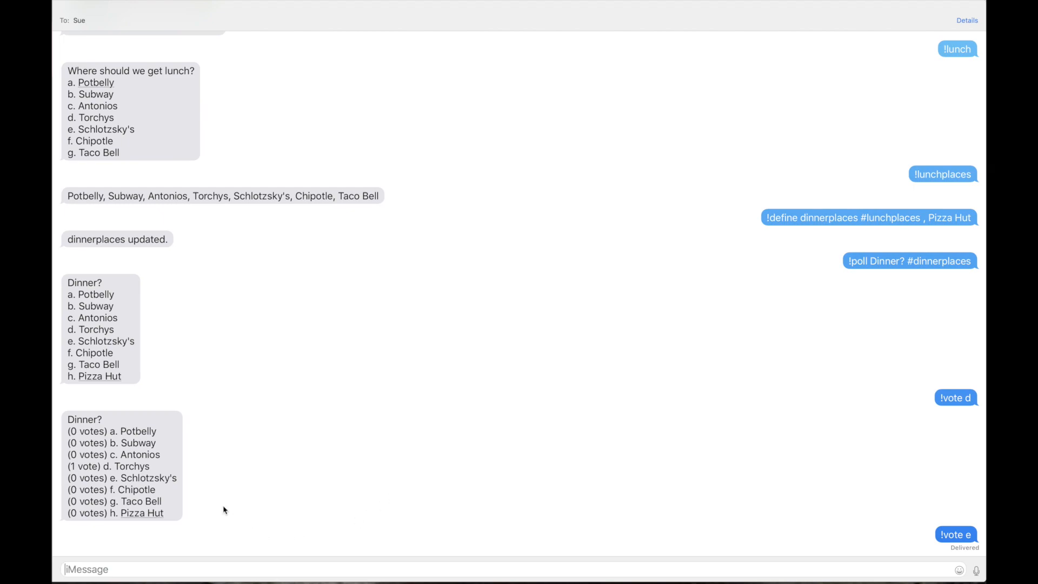
scroll(down, 3)
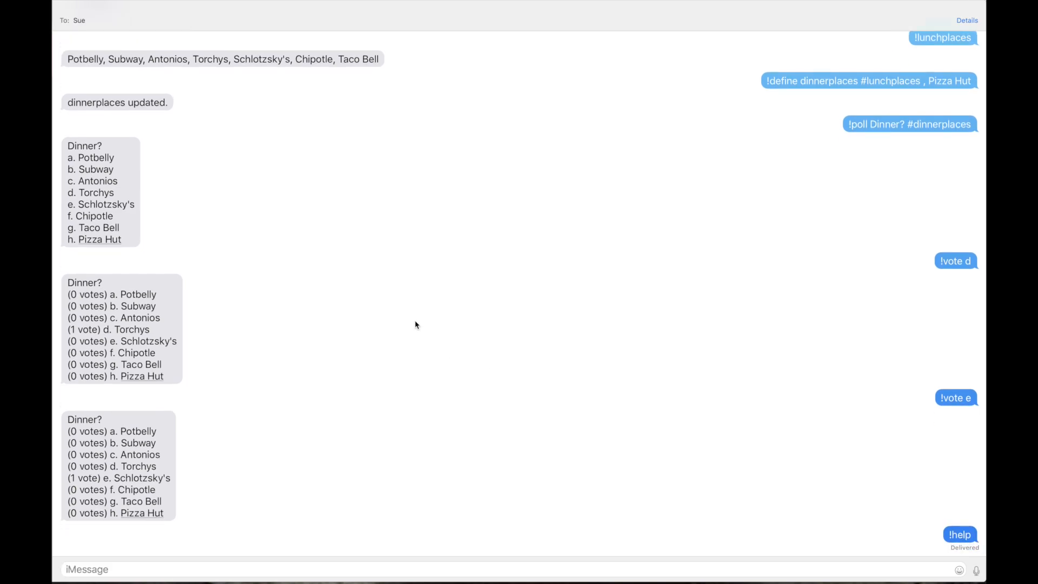
Scroll down to read Sue's full command list from 8ball through wolf
scroll(down, 3)
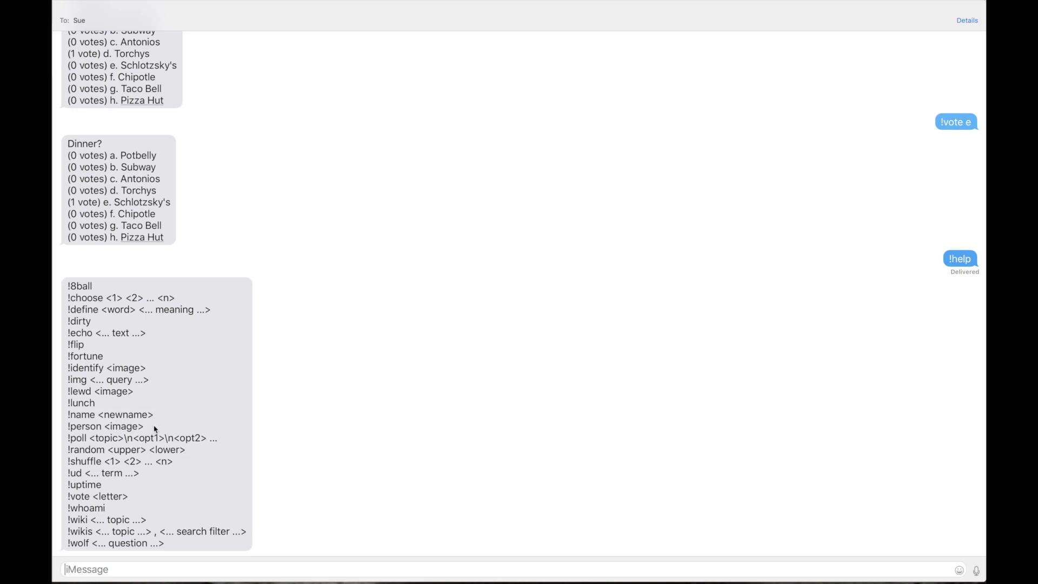
mouse_move(554, 329)
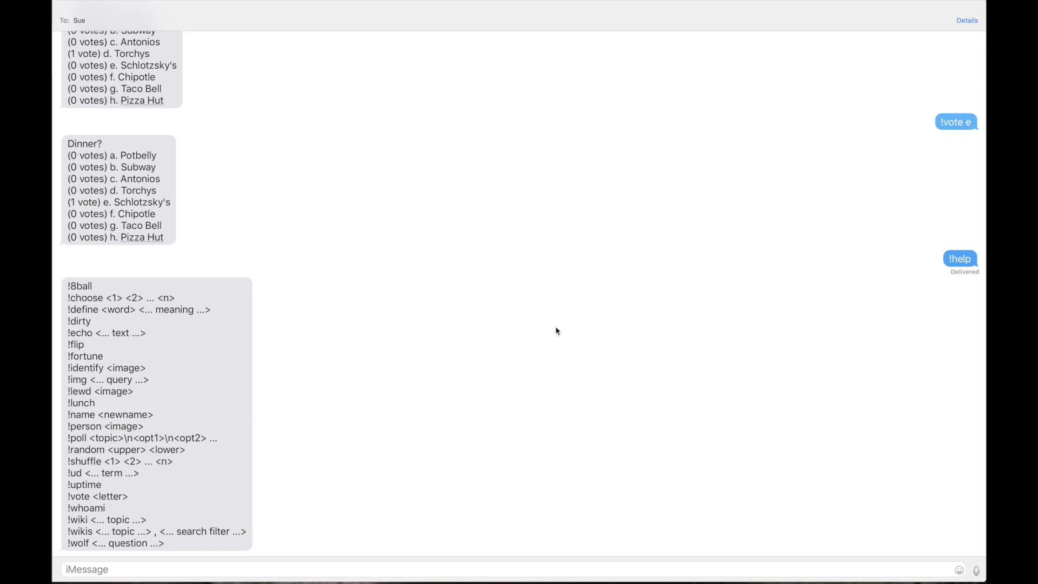
mouse_move(499, 351)
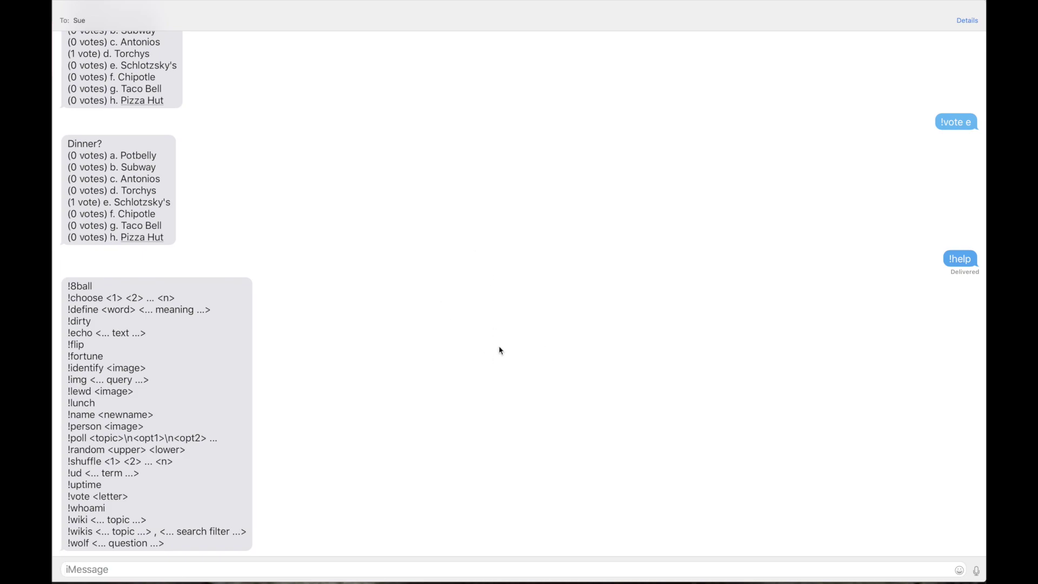
Send '!name Benevolent Dictator' and then '!whoami' to Sue
text(!)
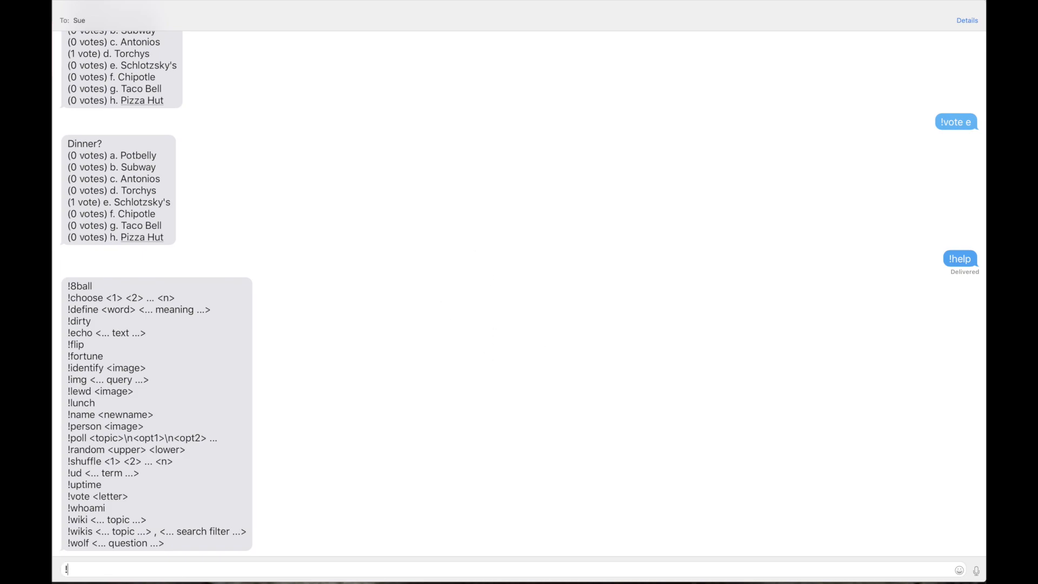
text(name)
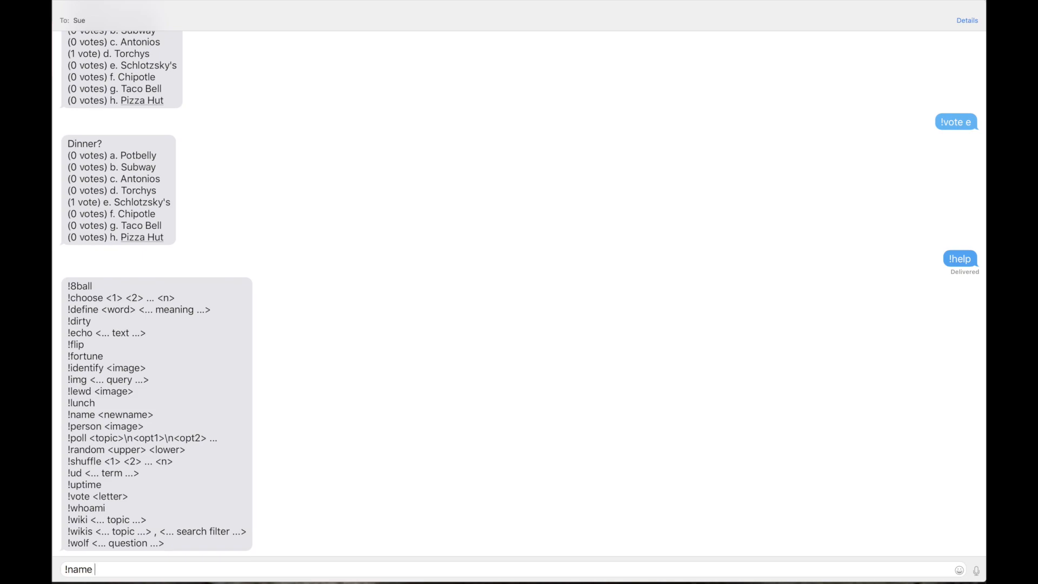
text(Benevolent D)
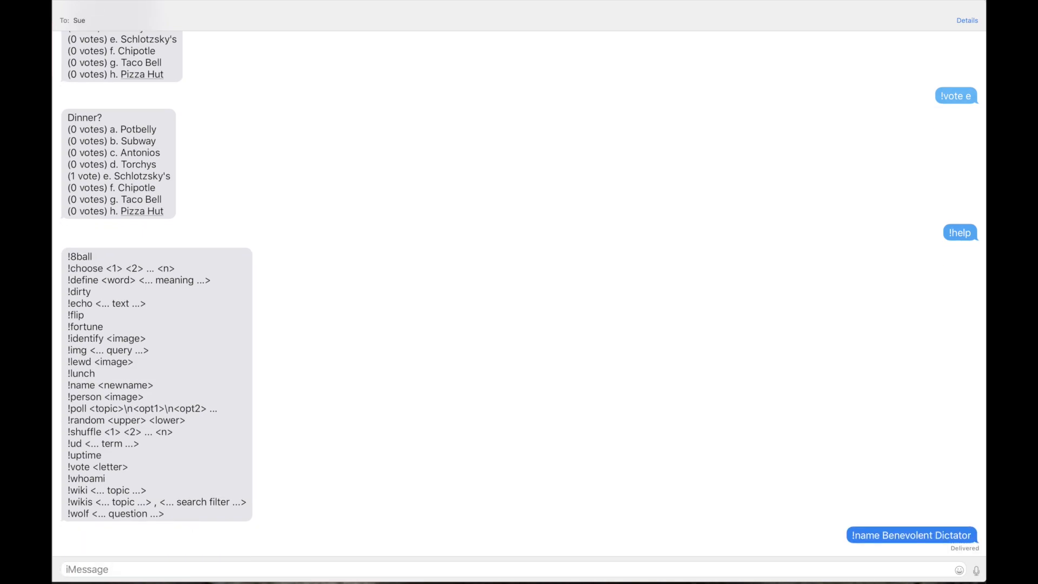
text(!whoami)
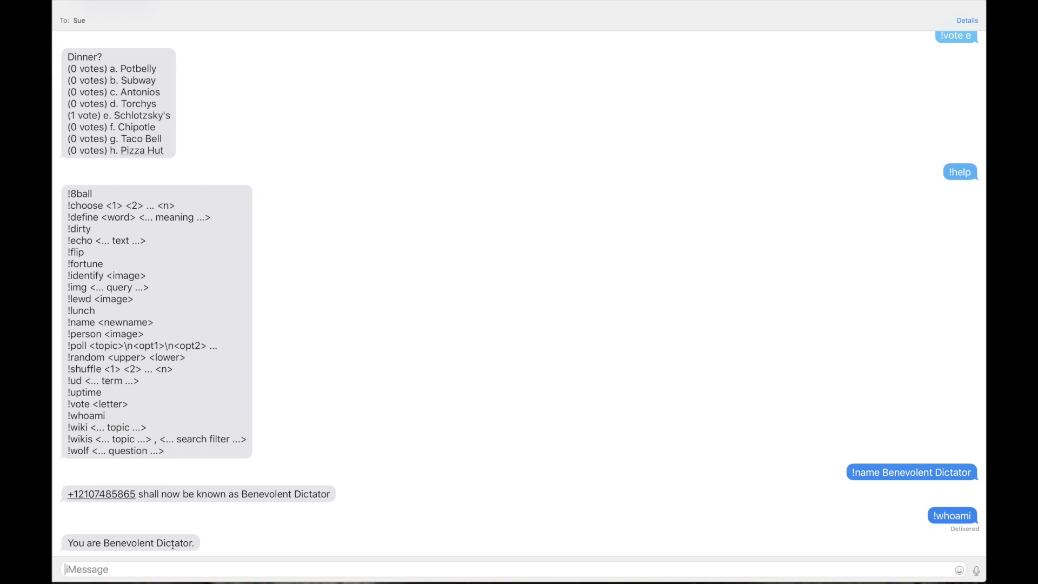
mouse_move(502, 402)
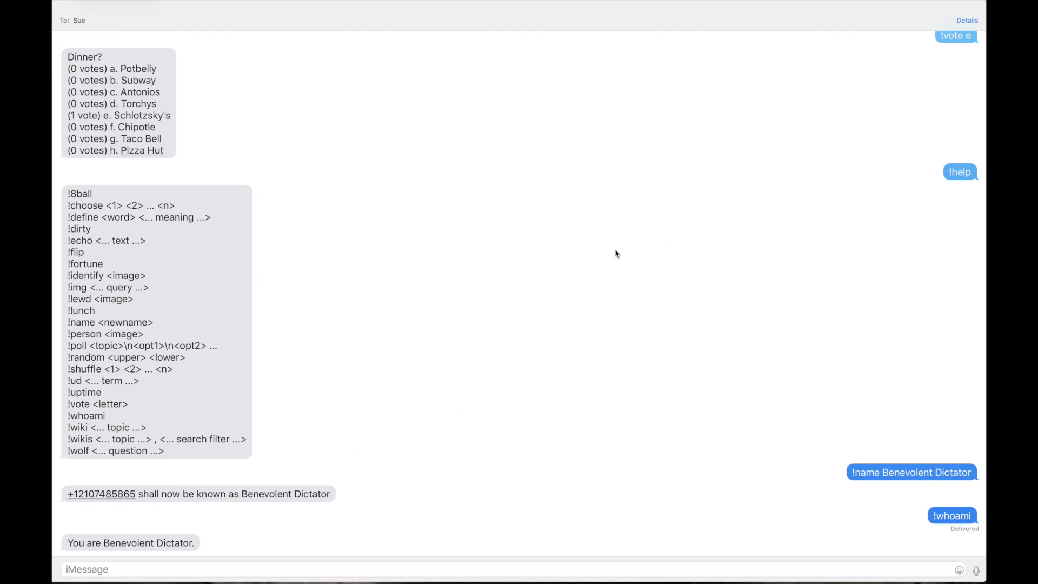
mouse_move(383, 343)
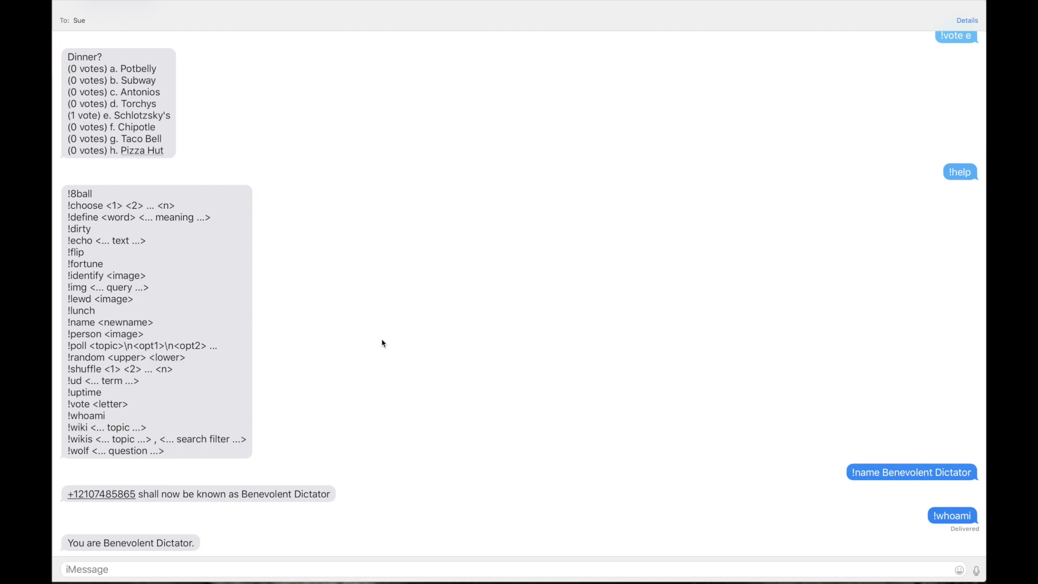
mouse_move(541, 303)
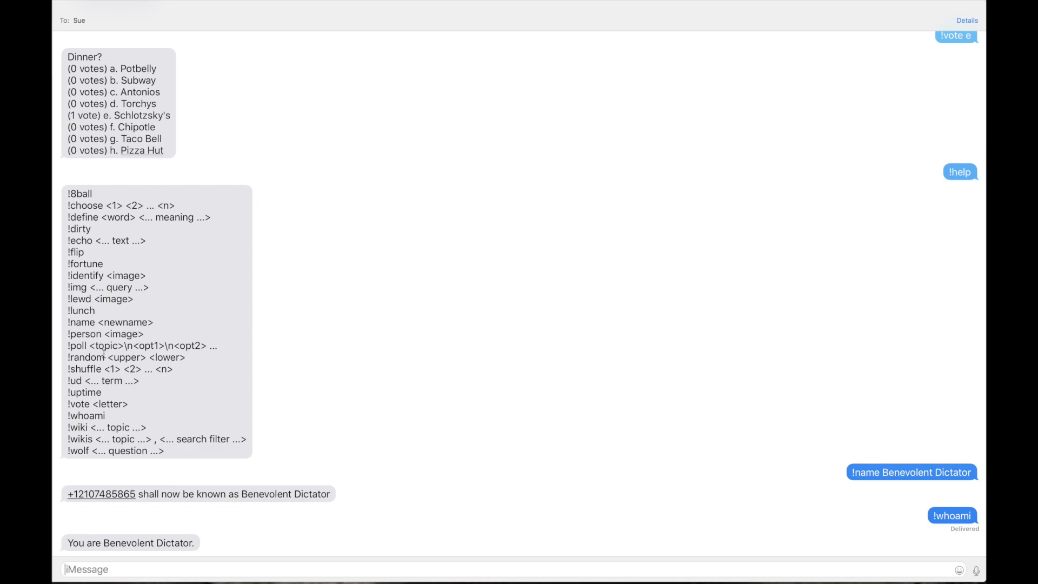
Send '!random 1 10000000', '!random a z', '!random az', '!random a z' and '!random'
text(!random)
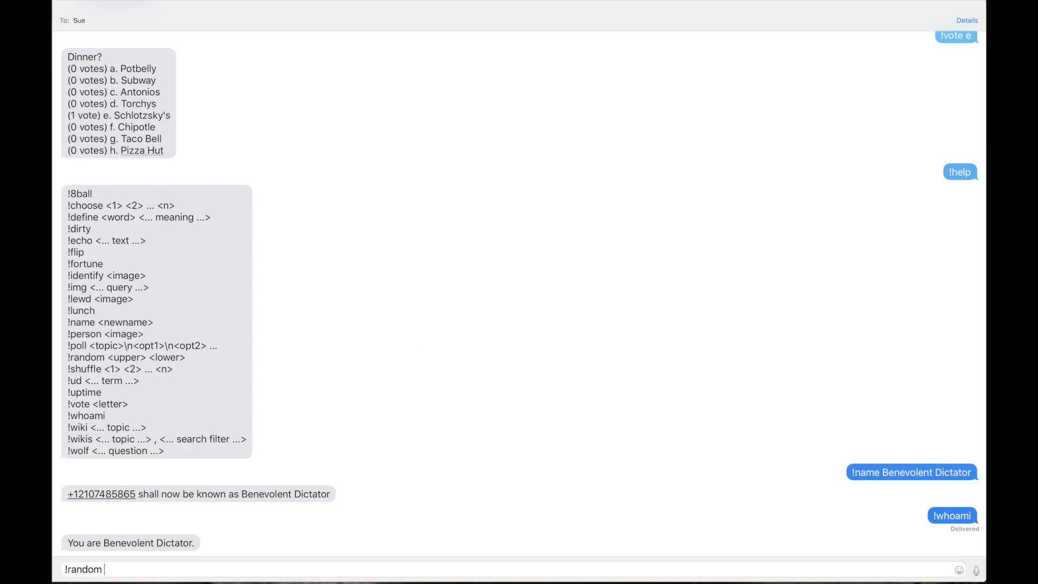
text(1)
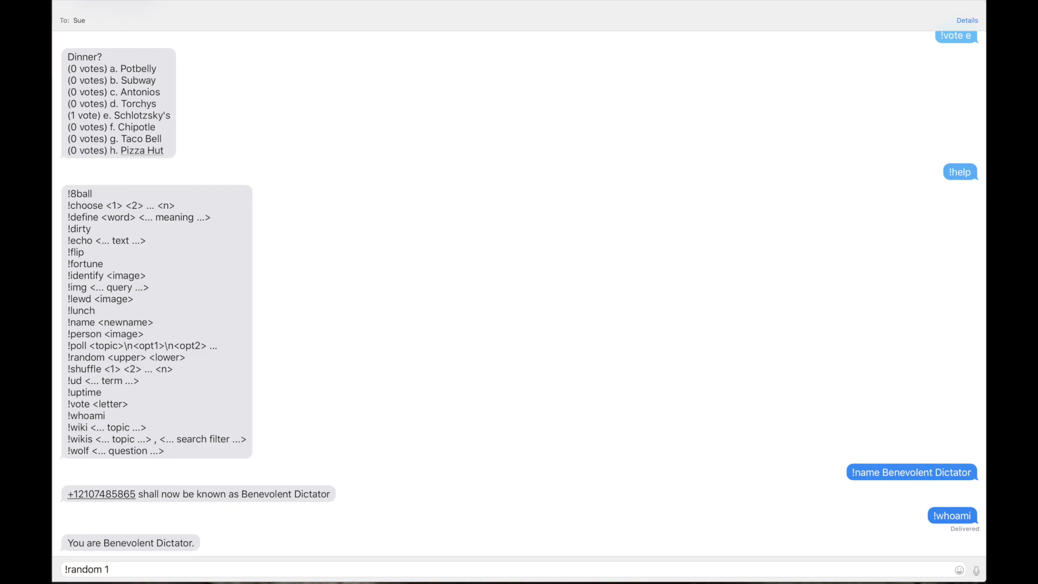
text(1000000)
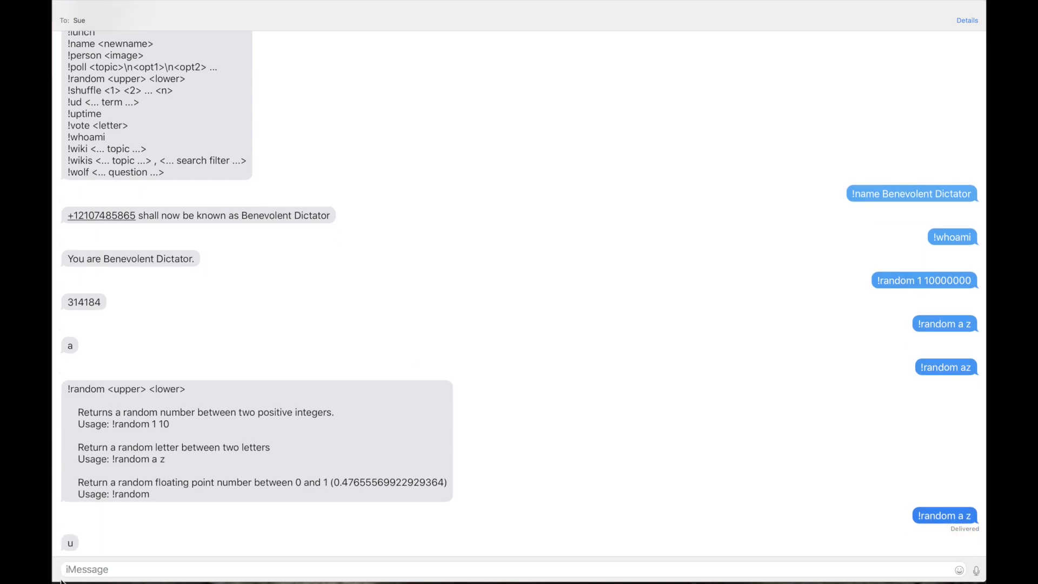
text(!)
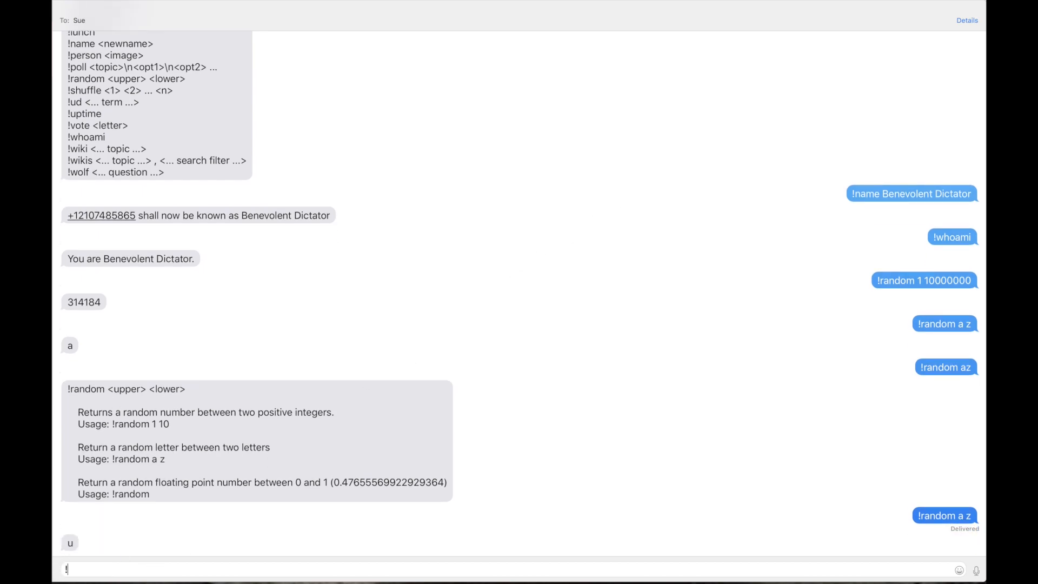
text(random)
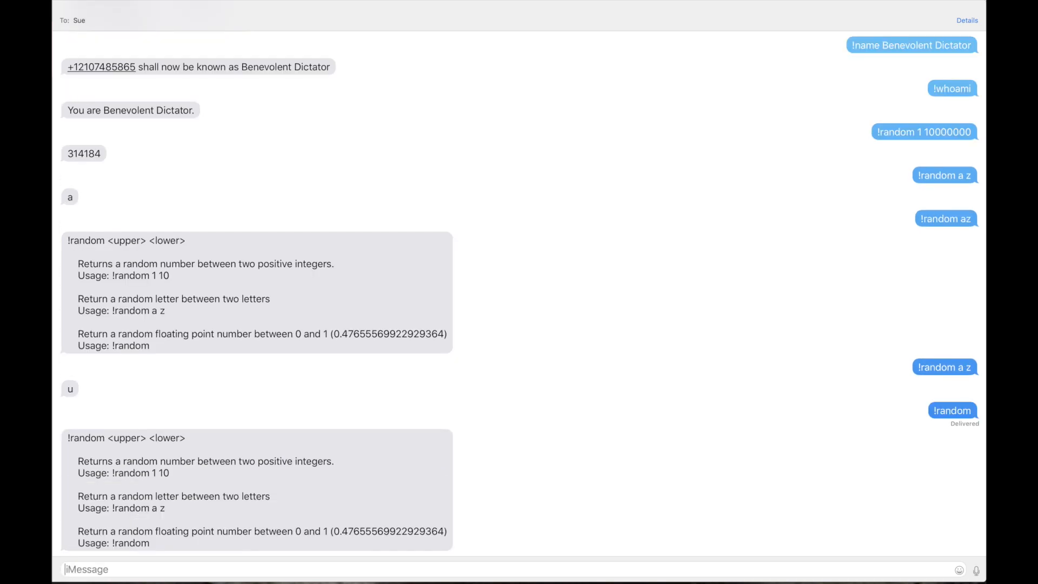
mouse_move(331, 373)
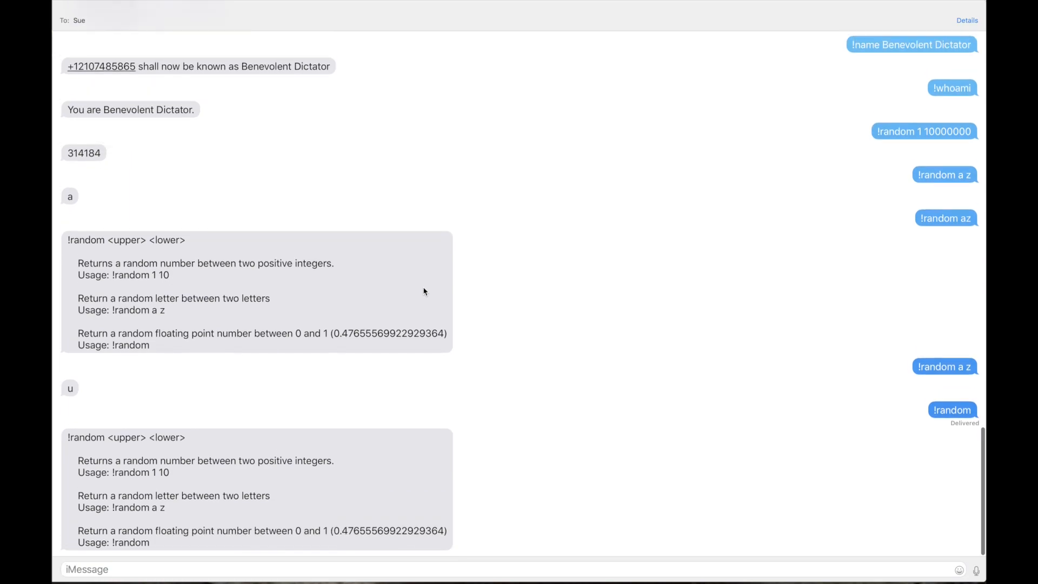
Send '!shuffle #options', '!ud meme' and '!help' to Sue
text(!shuffle a)
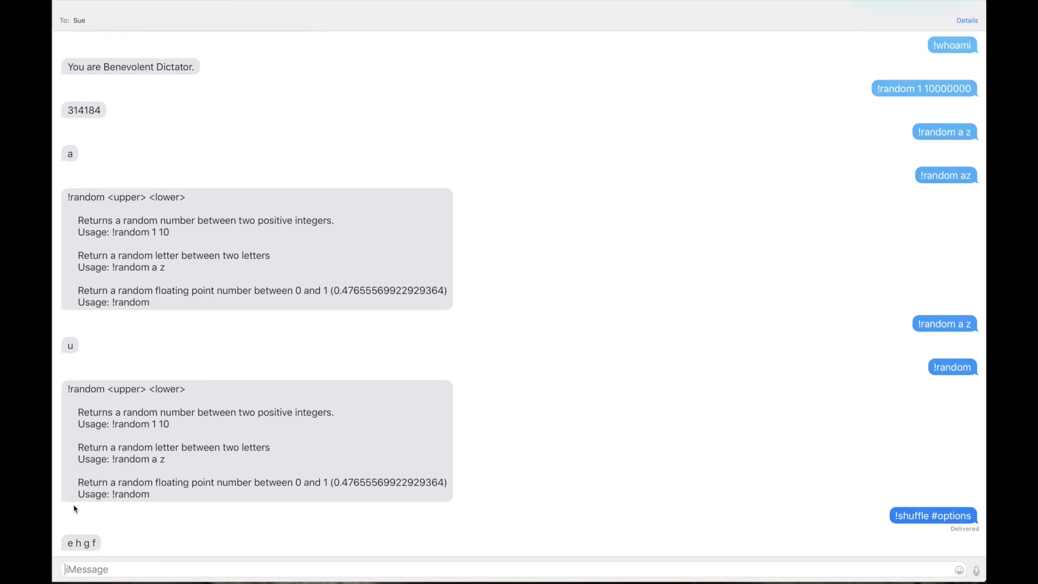
mouse_move(621, 371)
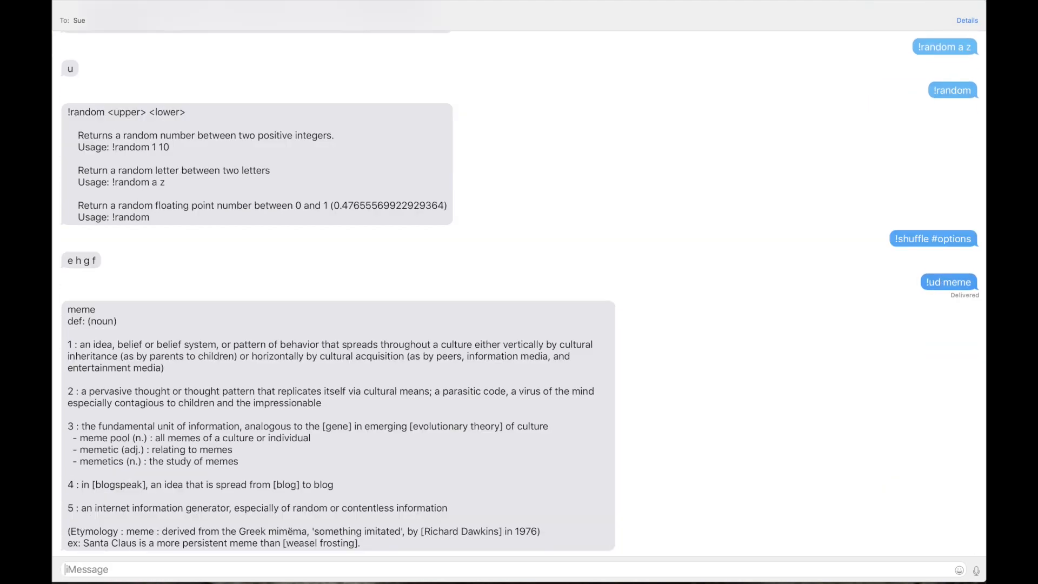
text(!h)
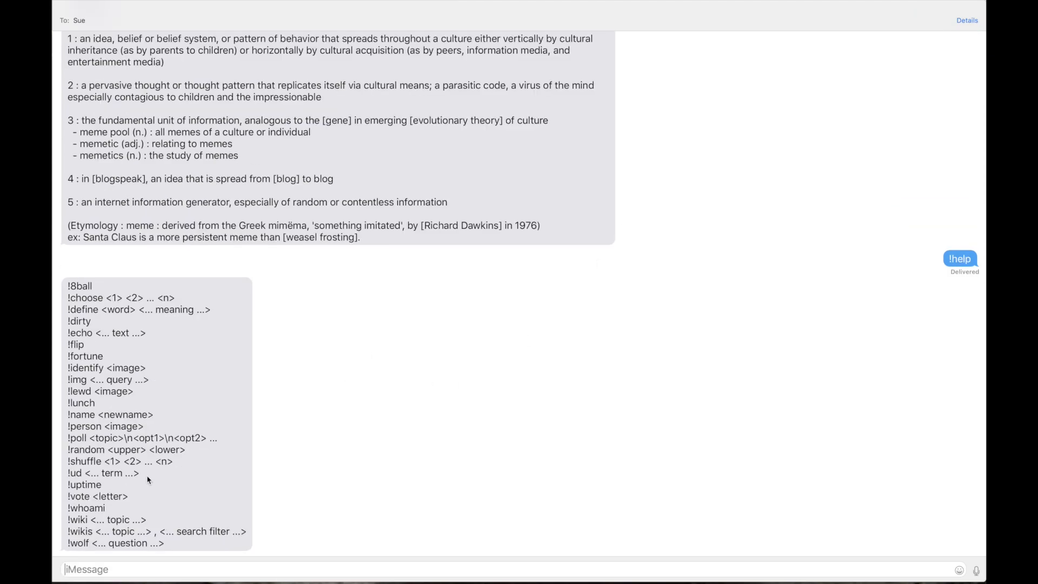
Send '!uptime' to Sue and begin the next command
text(!uptime)
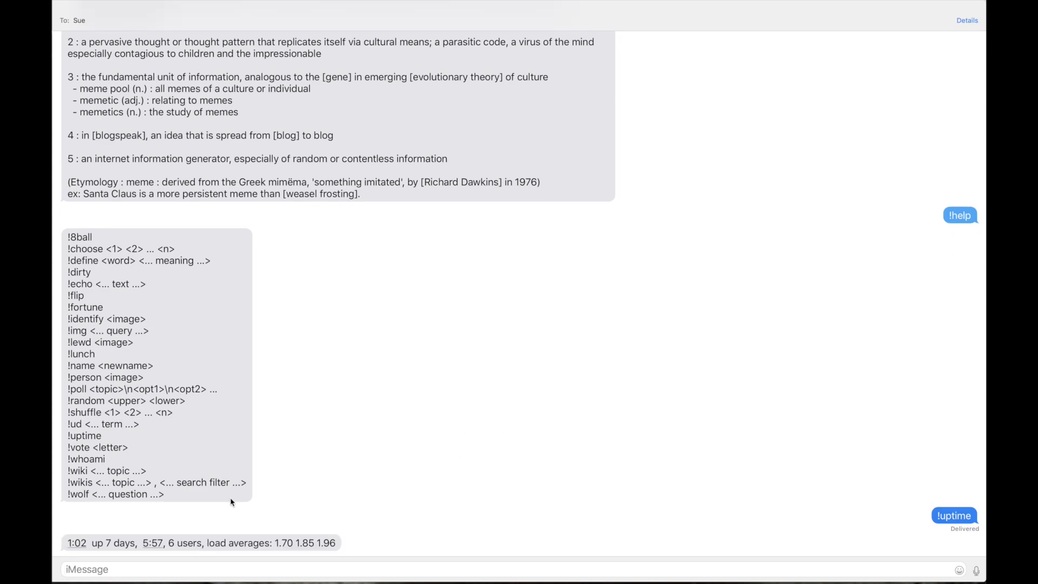
text(!)
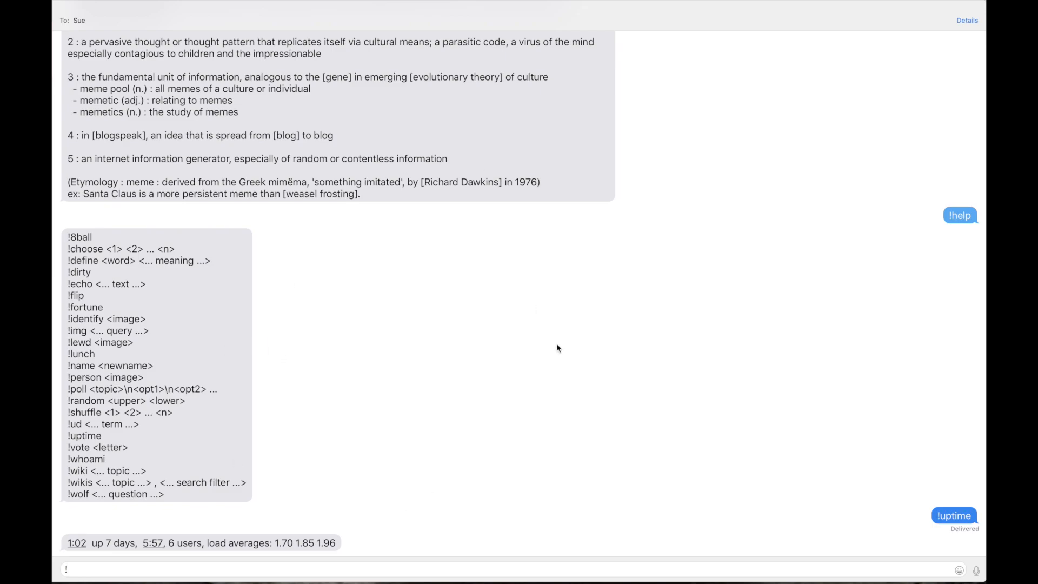
Send '!wiki Barack Obama', then '!wikis Barack Obama, college' to get his summary and schooling
text(wi)
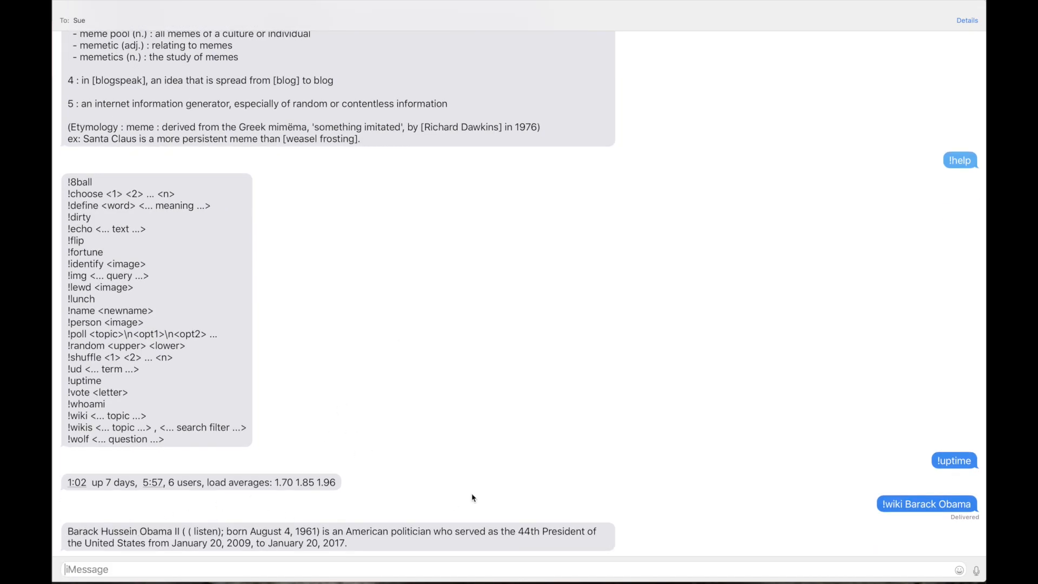
text(!)
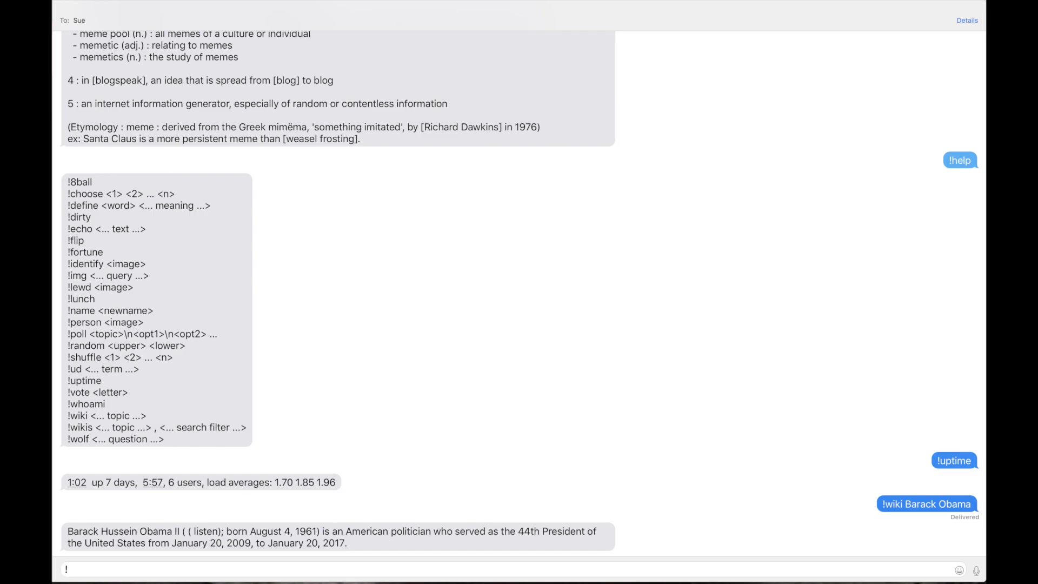
text(wikis)
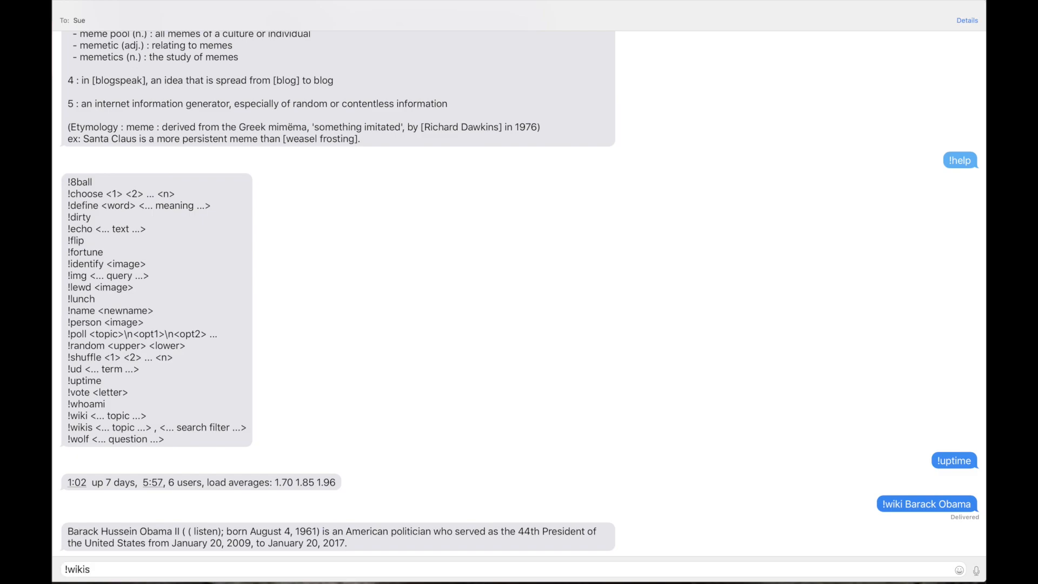
mouse_move(613, 411)
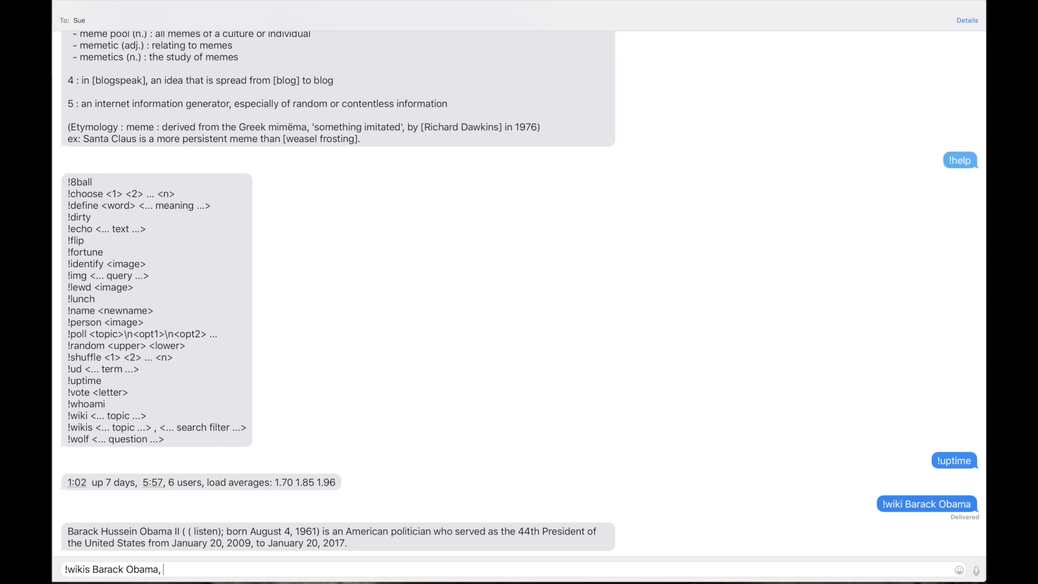
text( college)
key(Return)
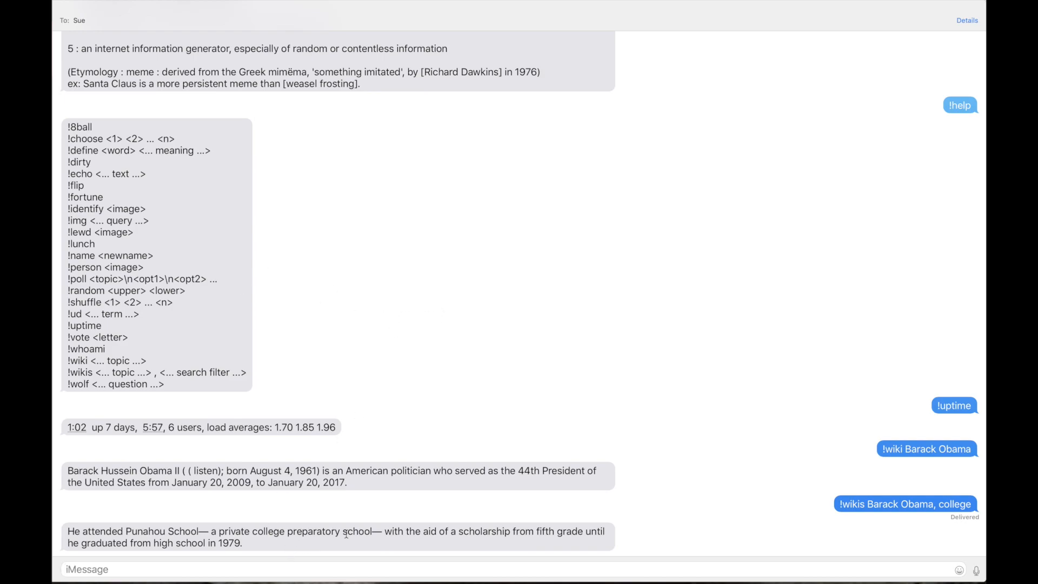
mouse_move(153, 254)
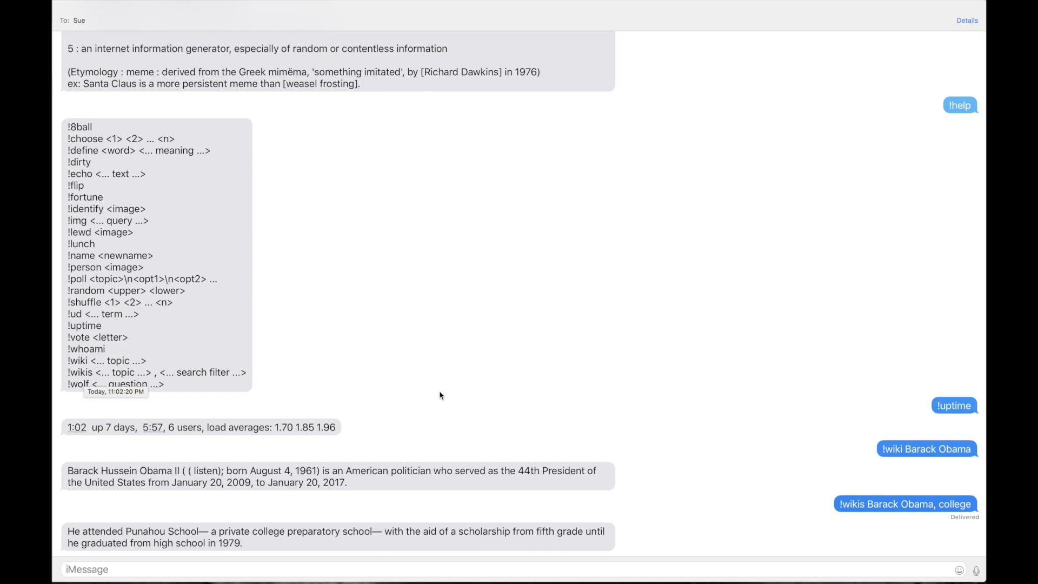
Send '!wolf temperature in london on new years eve 2017' and view the 46 to 51 °F reply
text(!wolf)
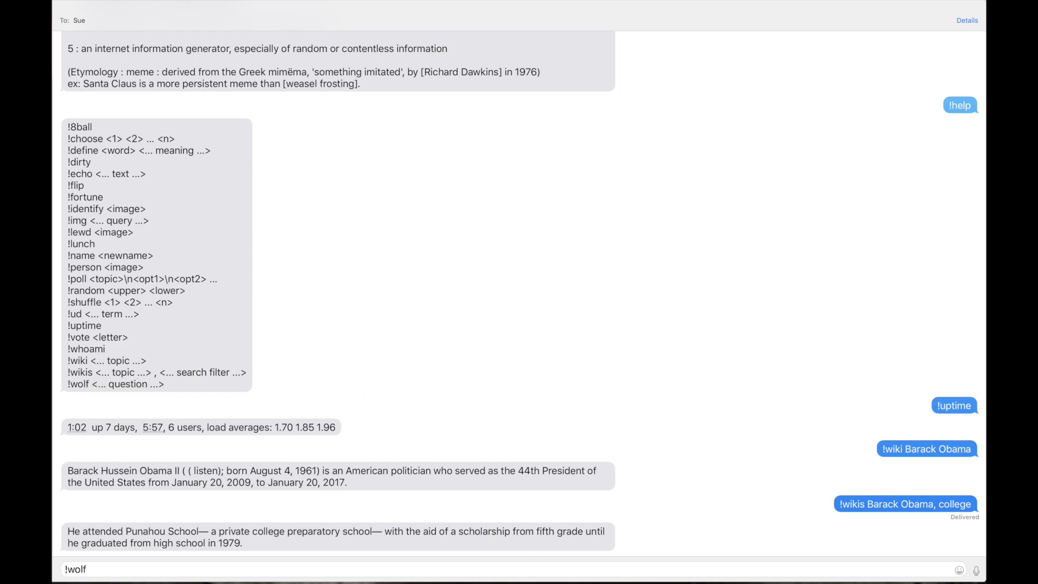
text(temperature in lond)
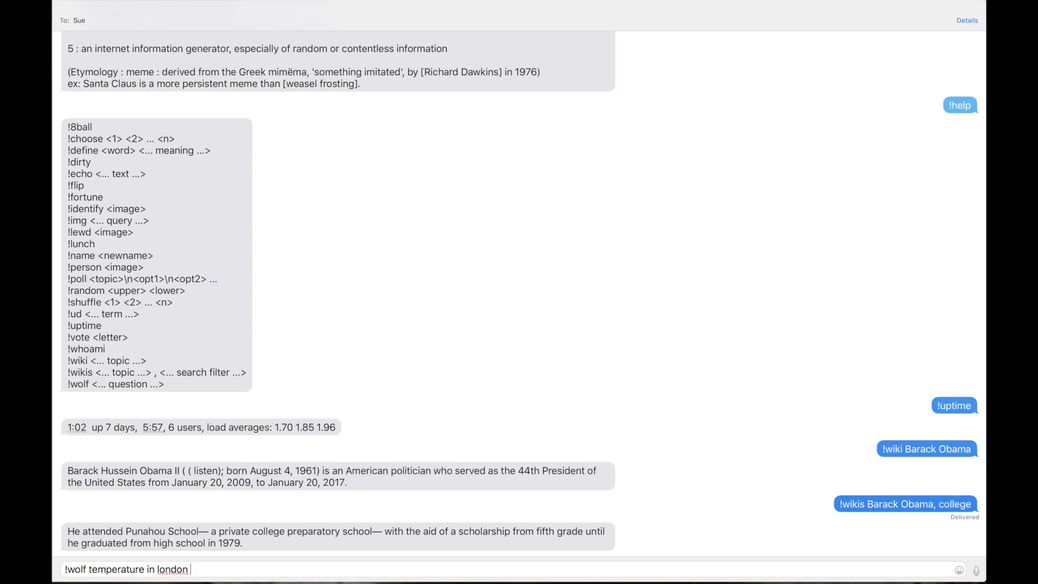
text(on new yera)
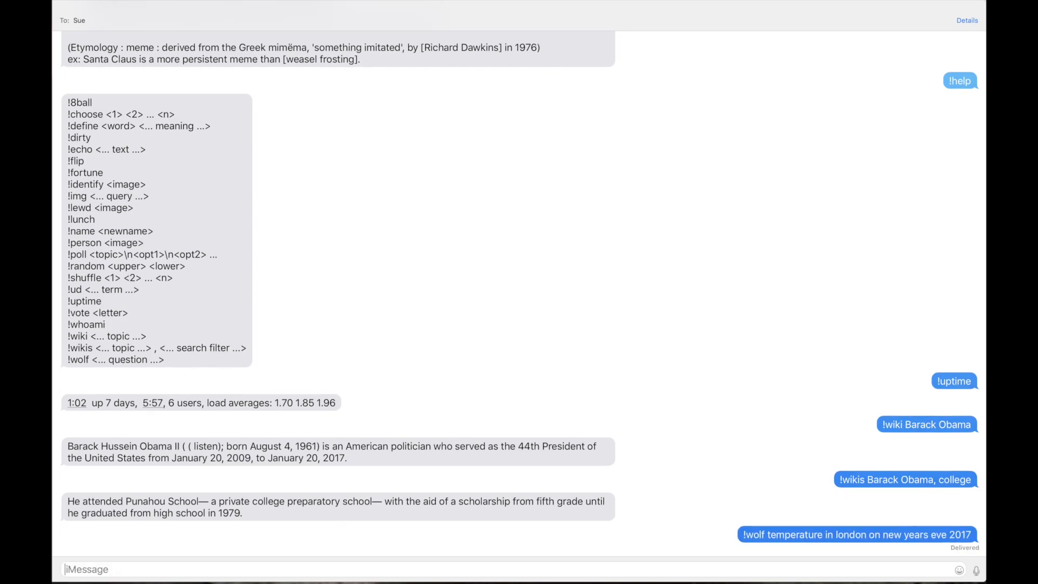
mouse_move(308, 202)
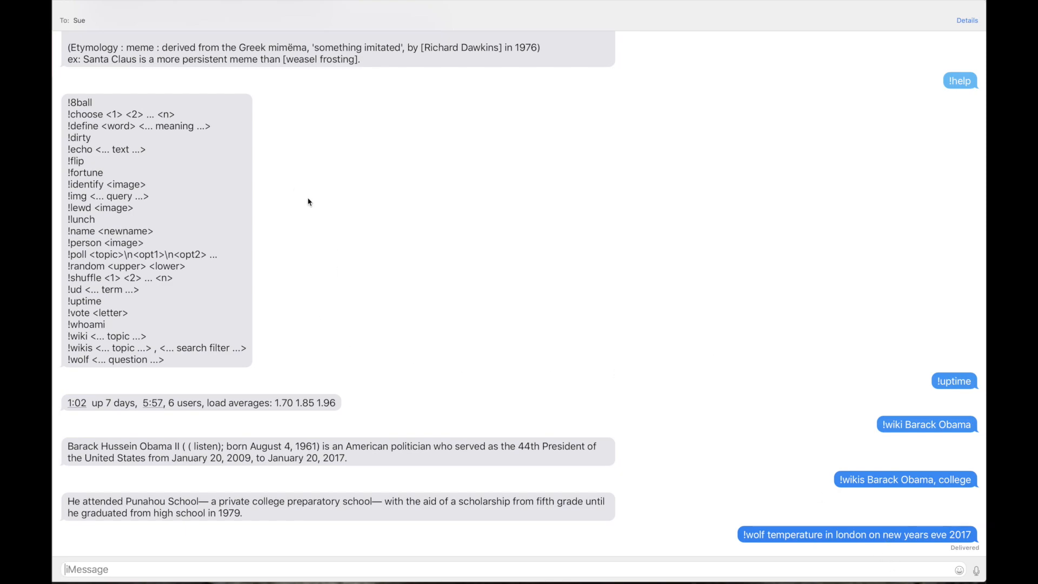
scroll(down, 3)
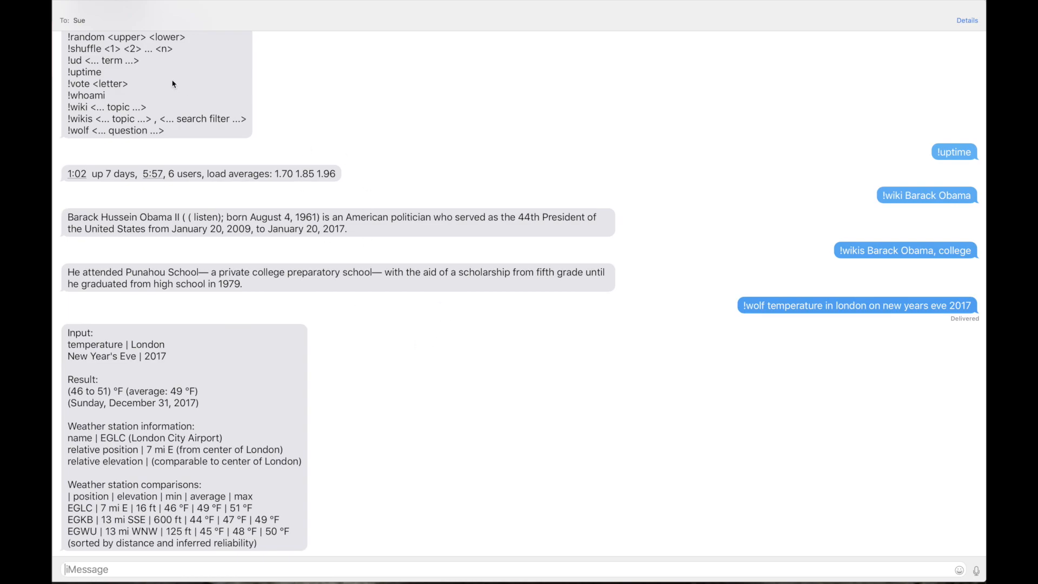
click(79, 20)
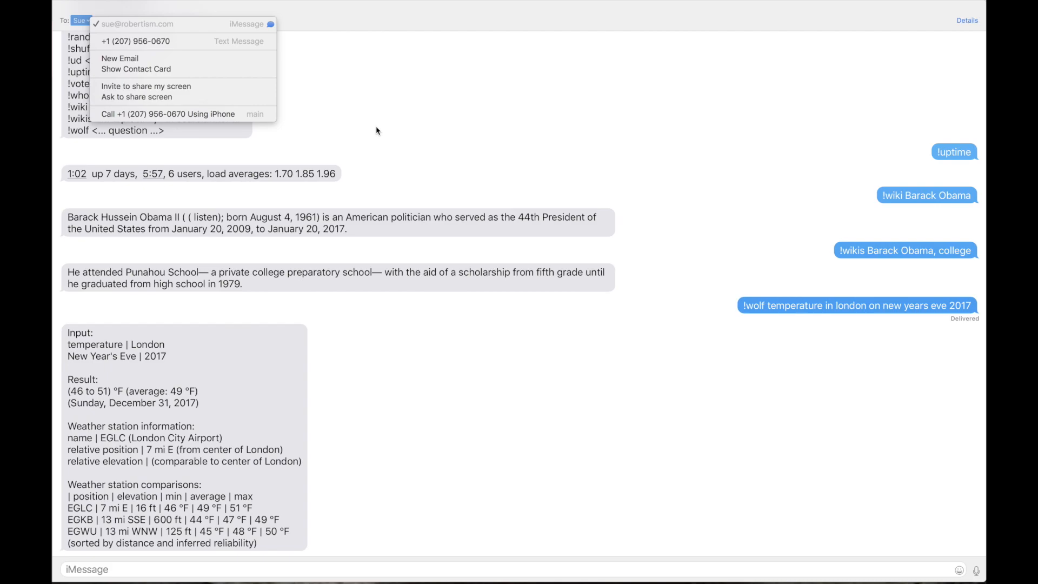
click(378, 131)
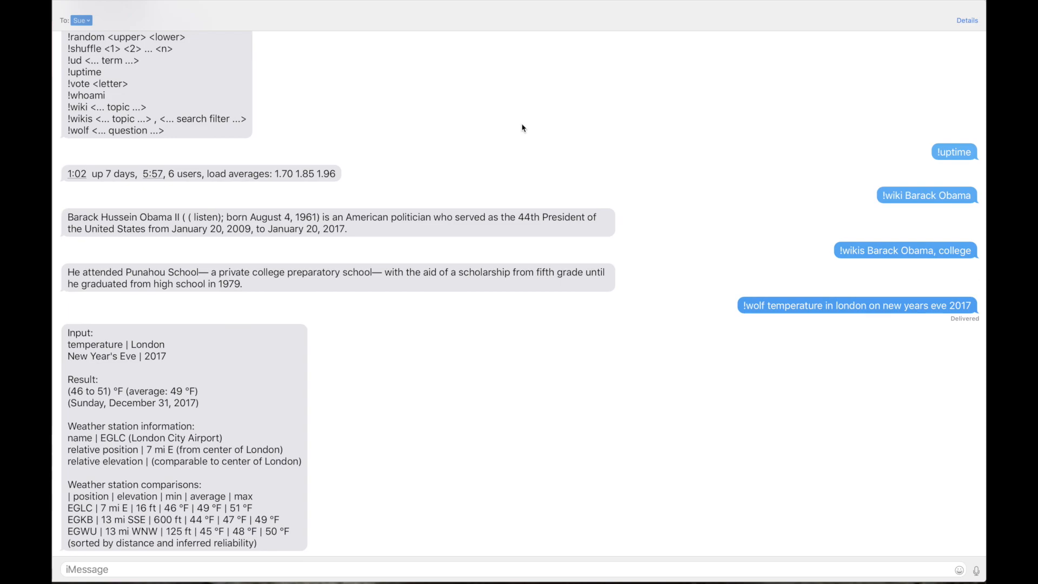
click(83, 19)
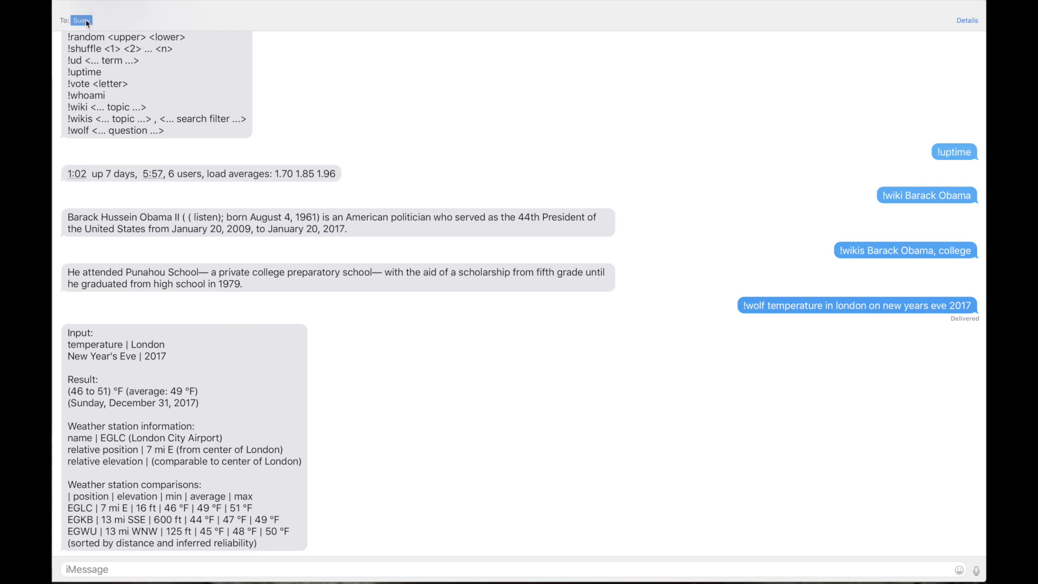